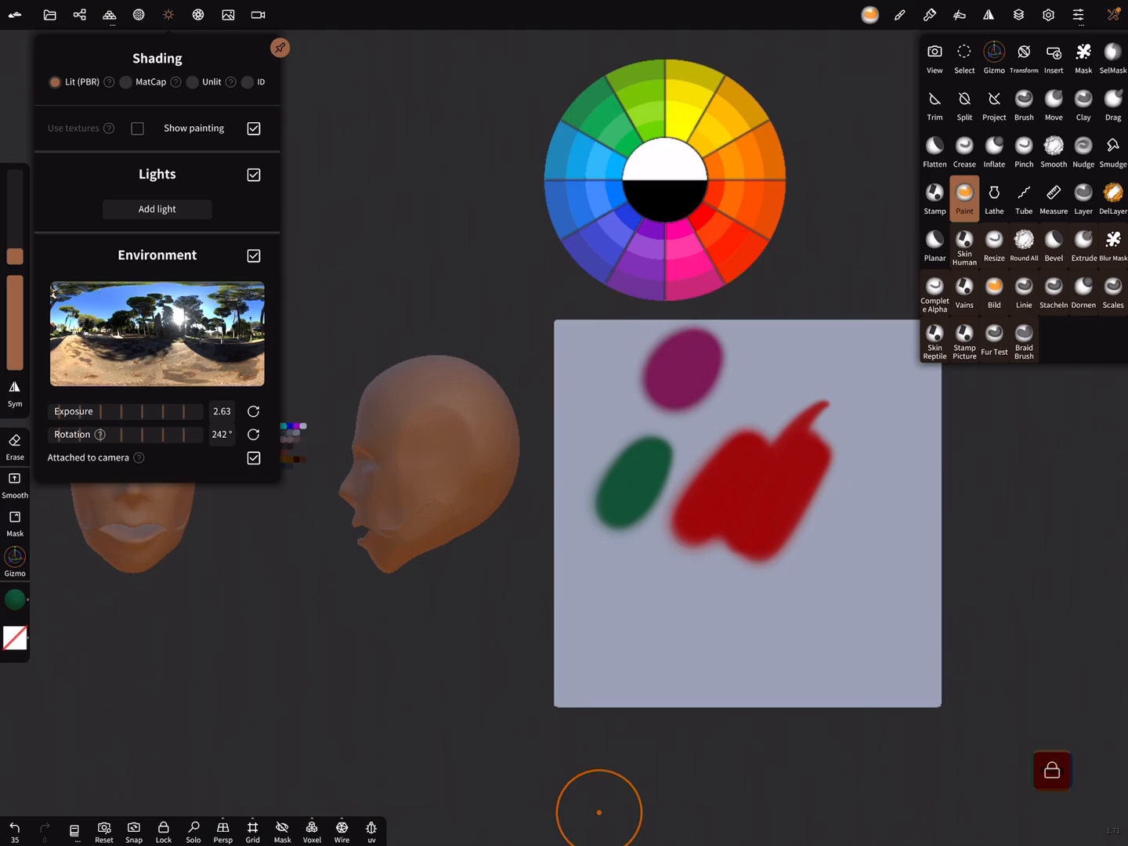
- Load the colour wheel from the Color Palettes folder as the background reference image
click(229, 16)
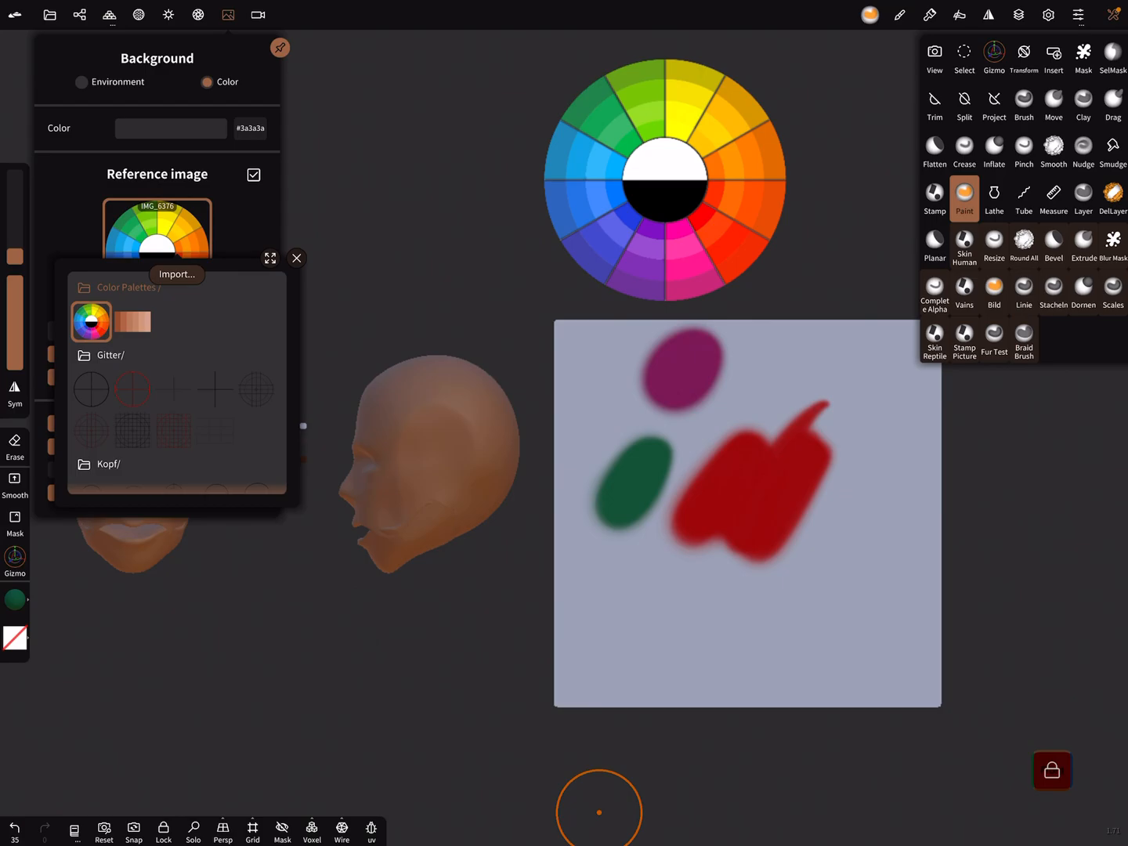
click(131, 323)
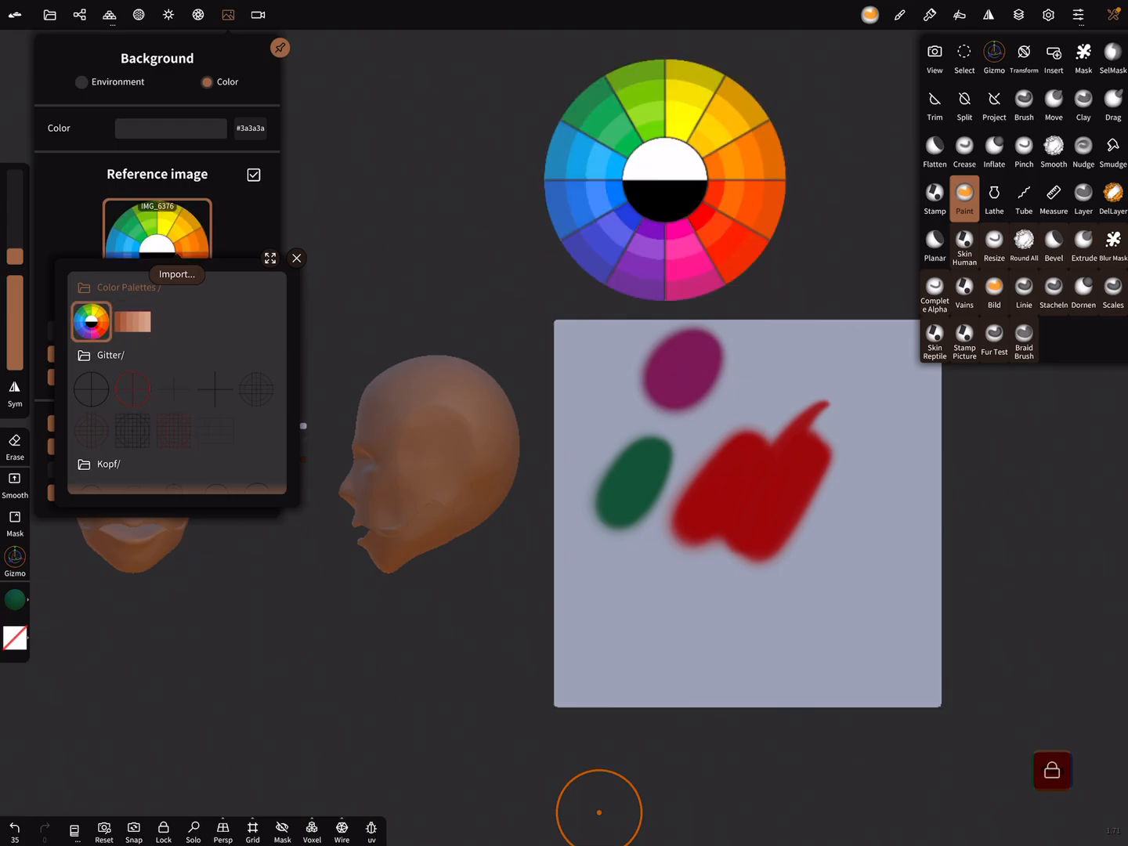
click(295, 257)
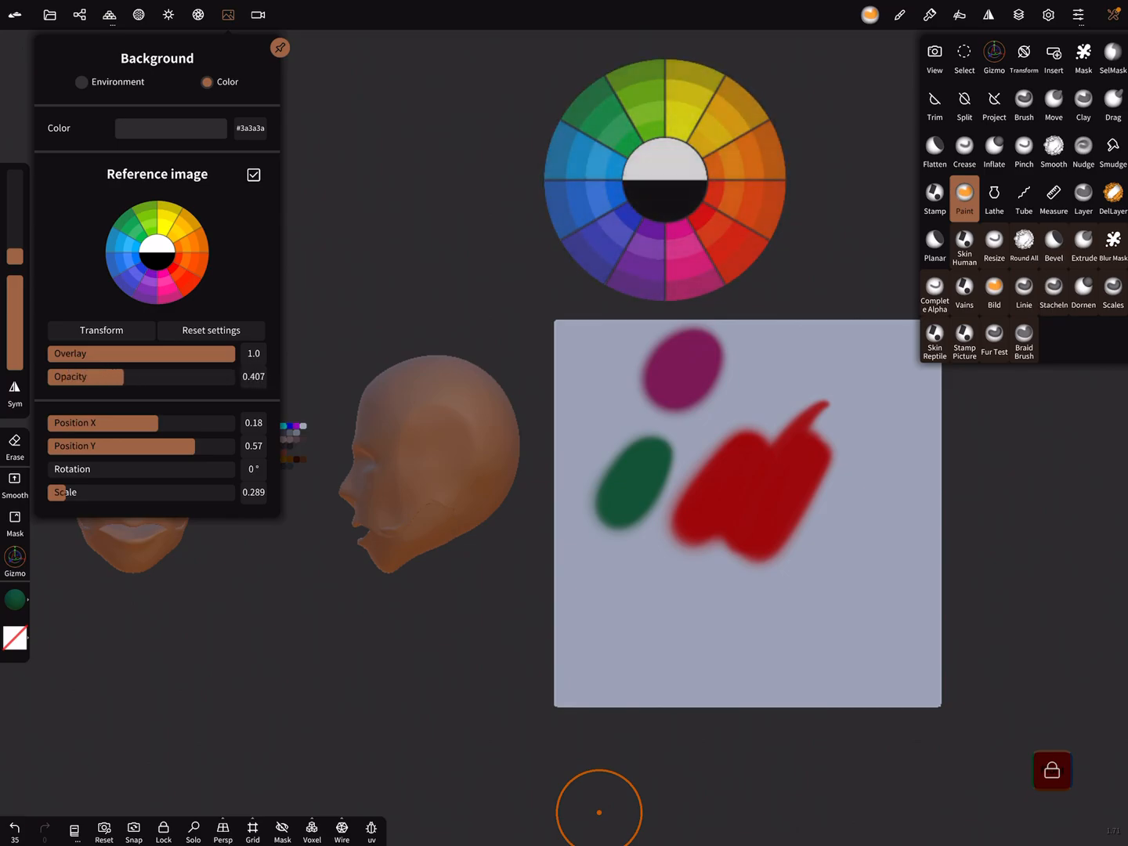
- Try reference opacity values, then sample red from the wheel to paint the plane
drag(102, 376, 251, 376)
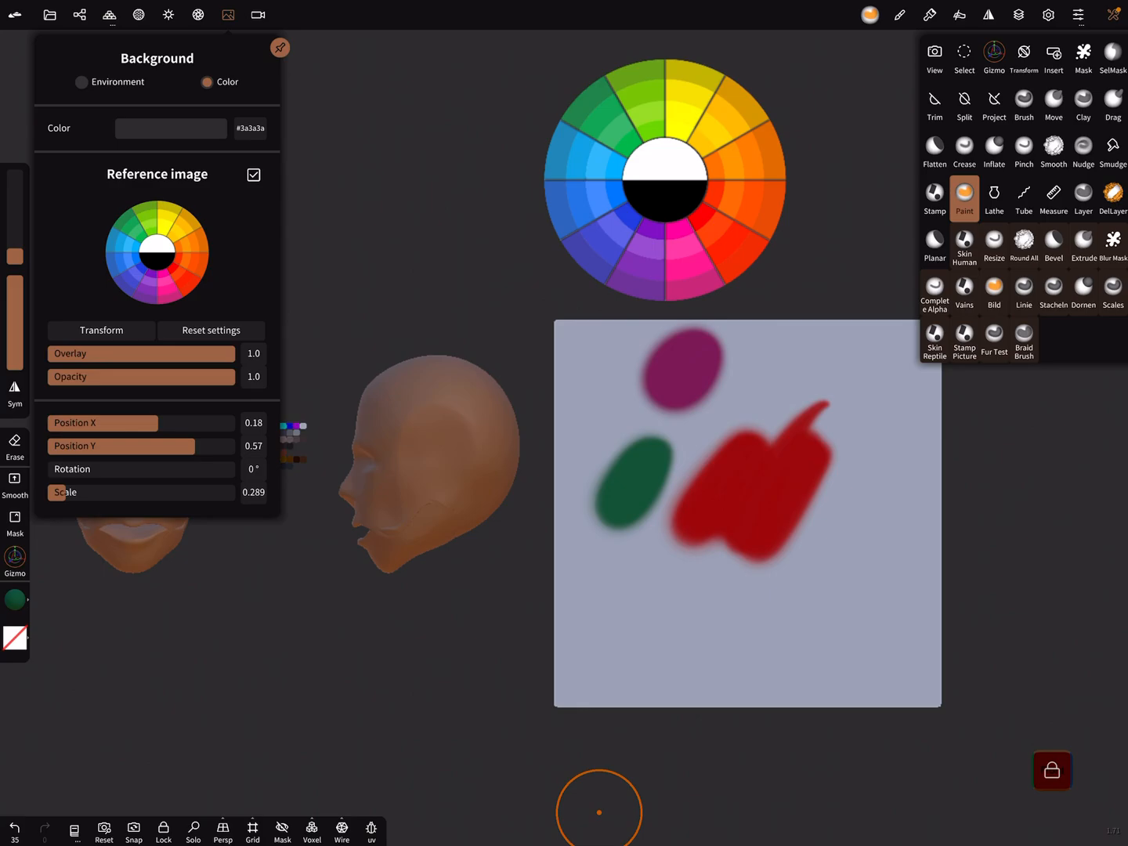
drag(235, 354, 107, 354)
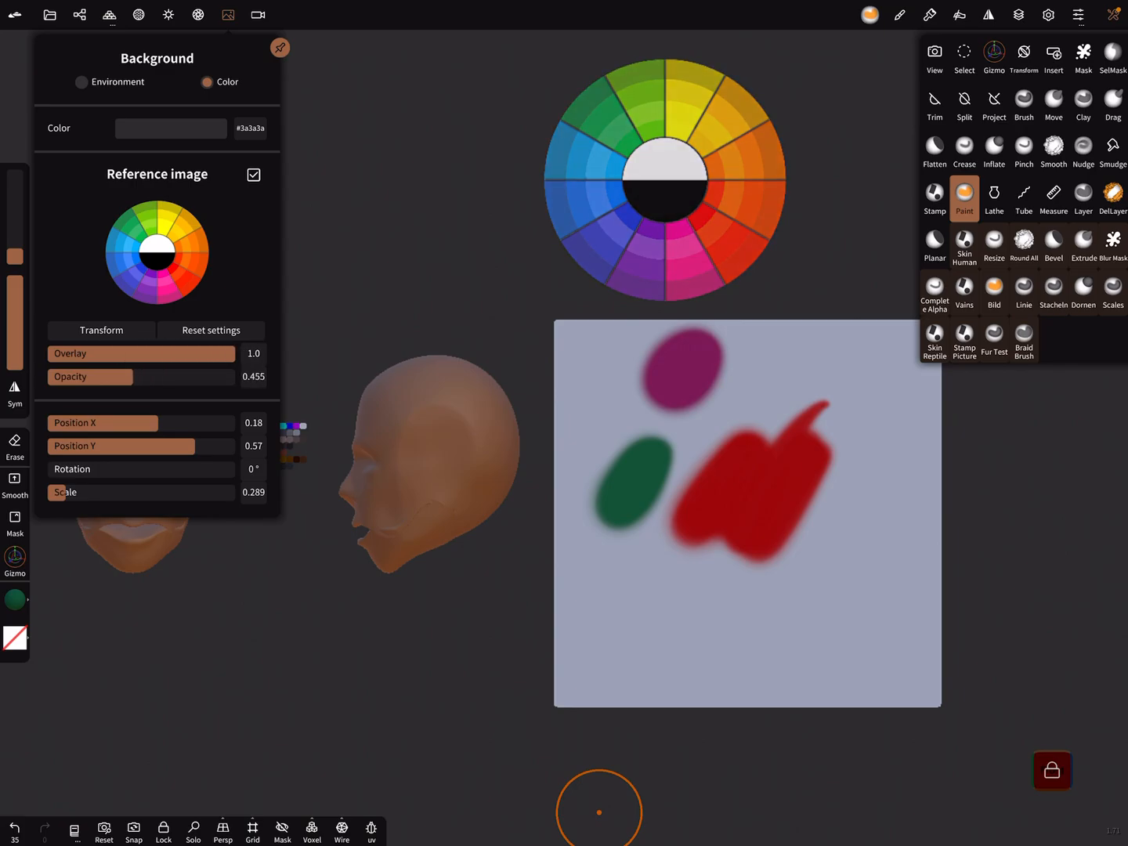
drag(149, 376, 86, 376)
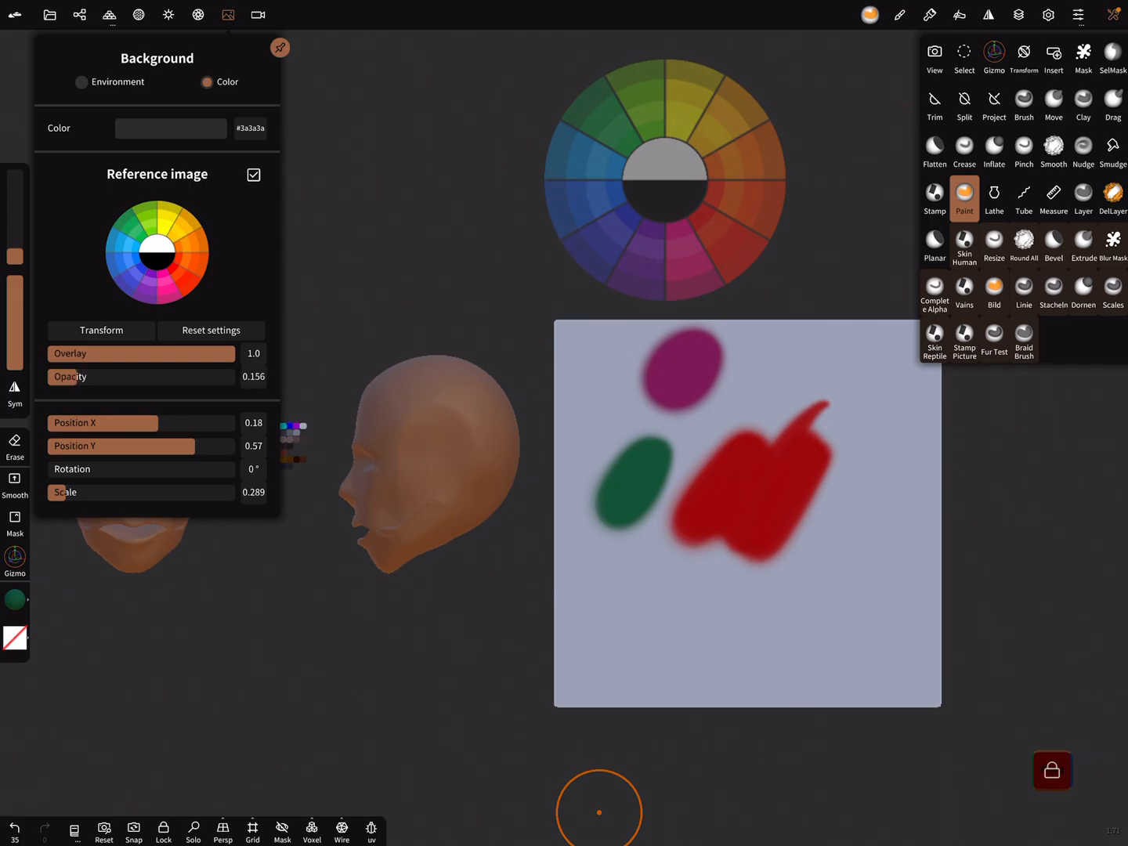
click(768, 181)
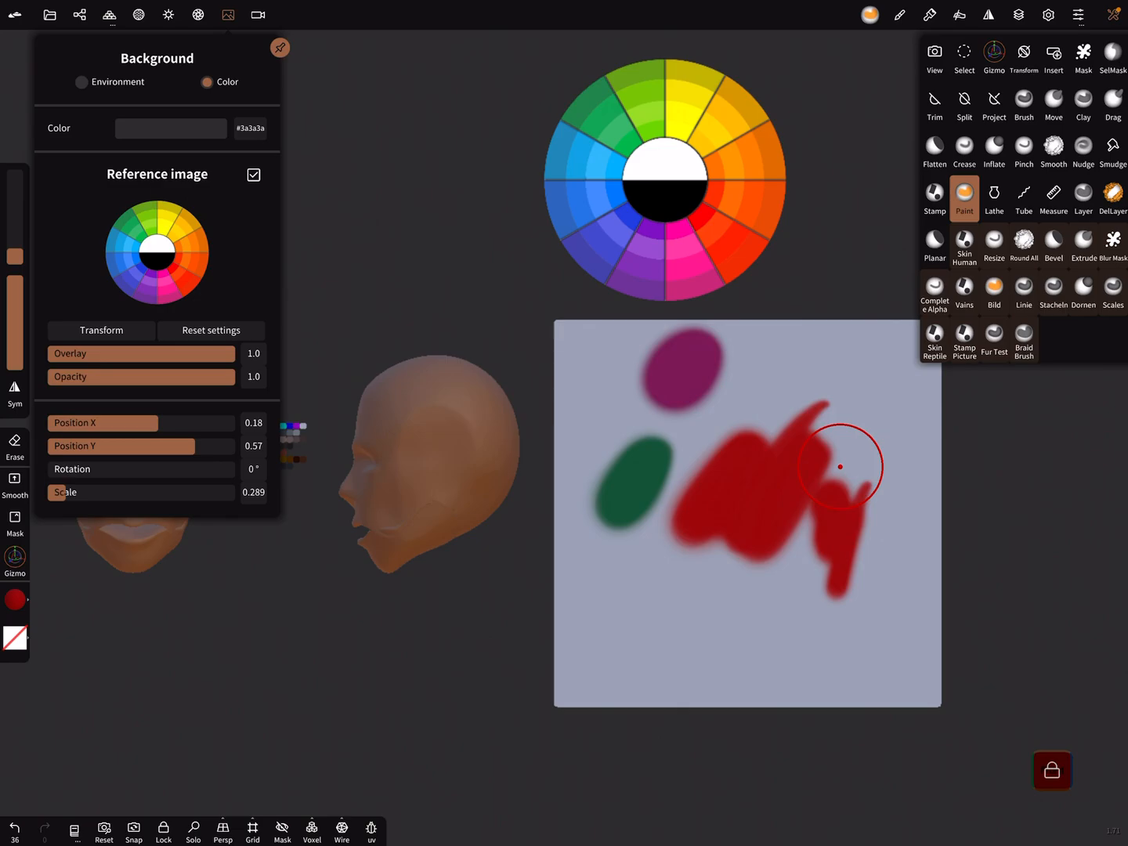
- Preview the plane with Always unlit in its material settings, then switch unlit back off
click(167, 14)
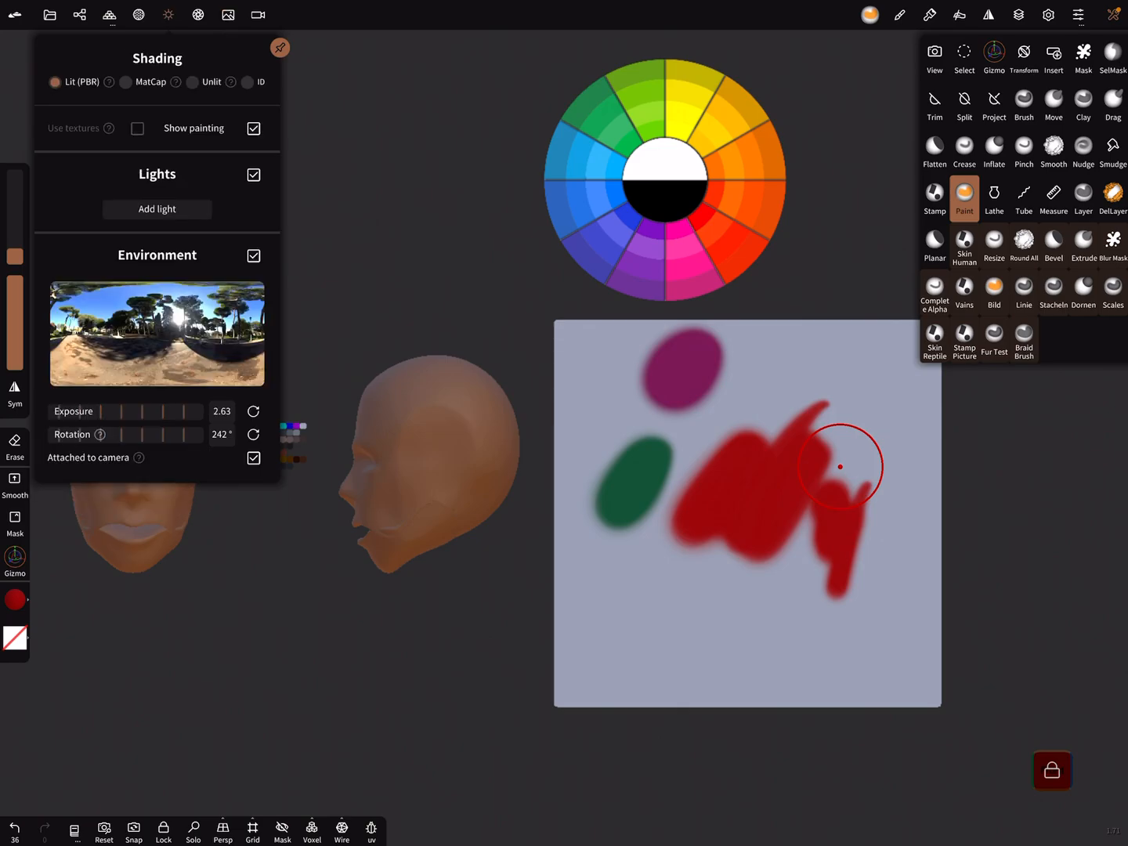
click(139, 14)
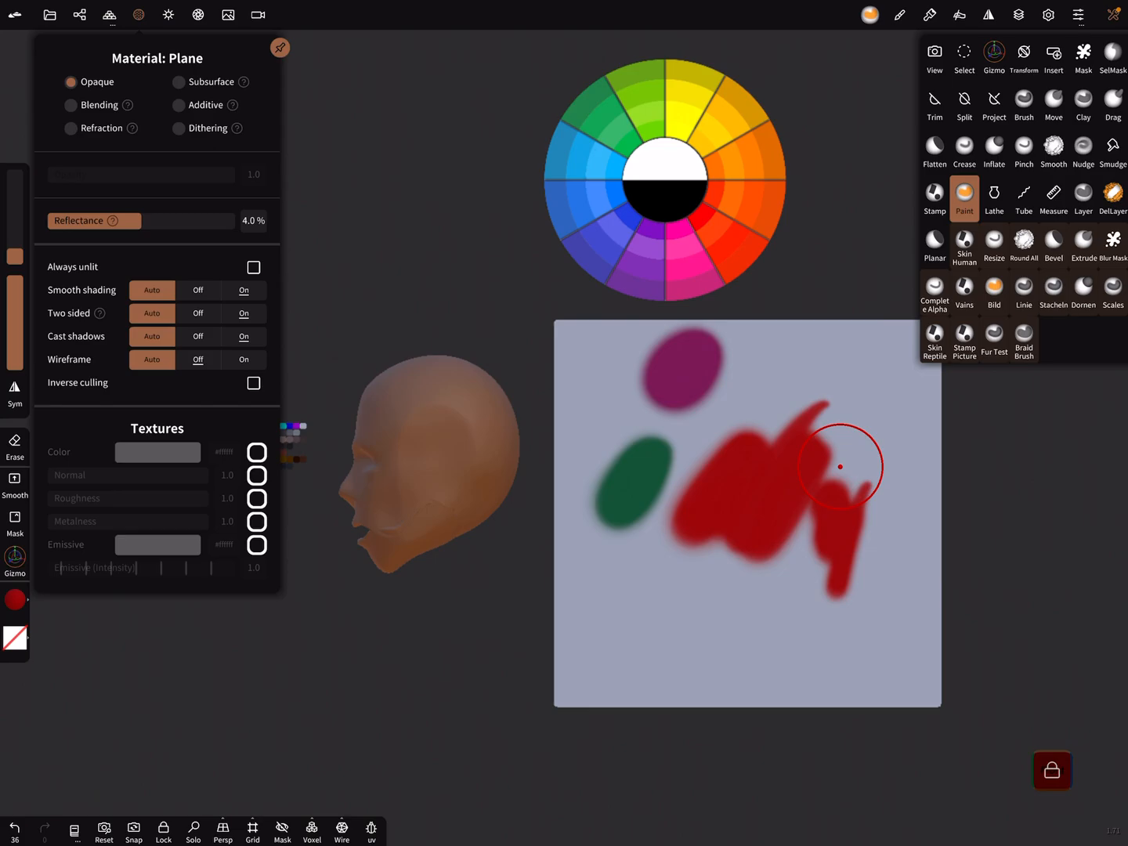
click(253, 266)
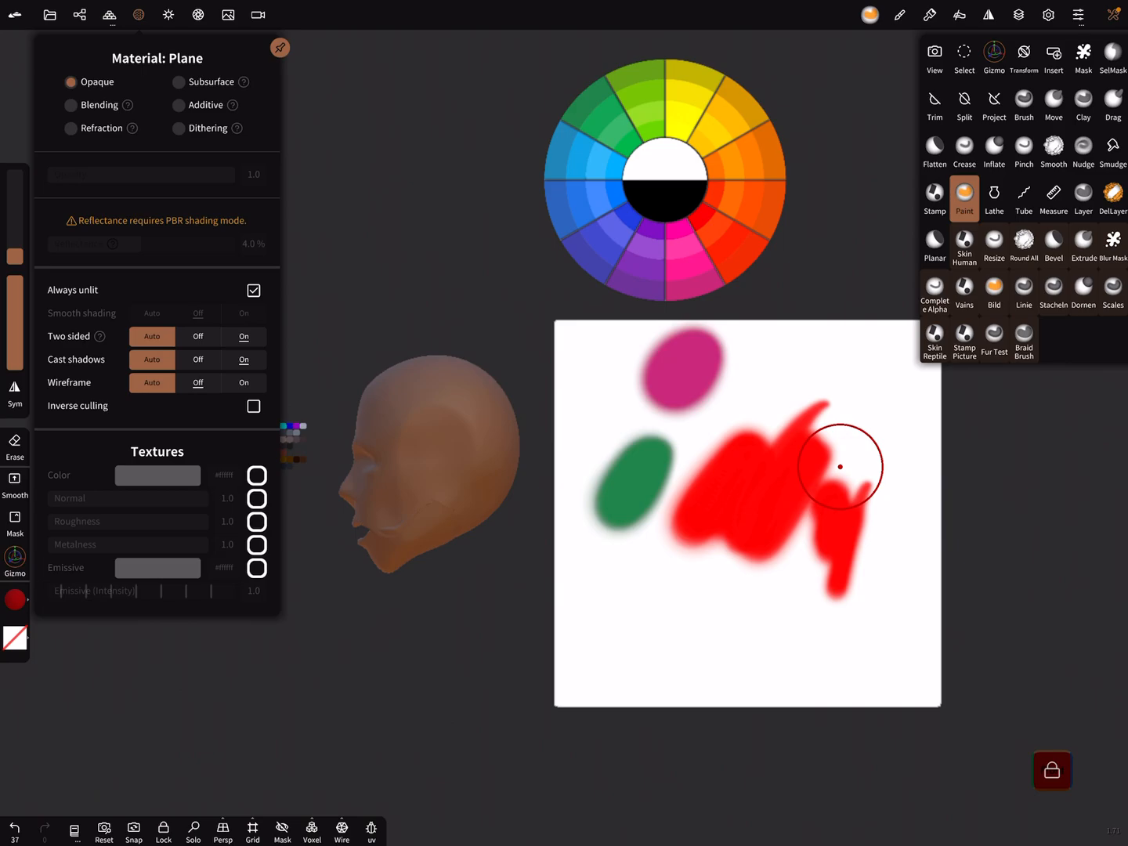
click(254, 289)
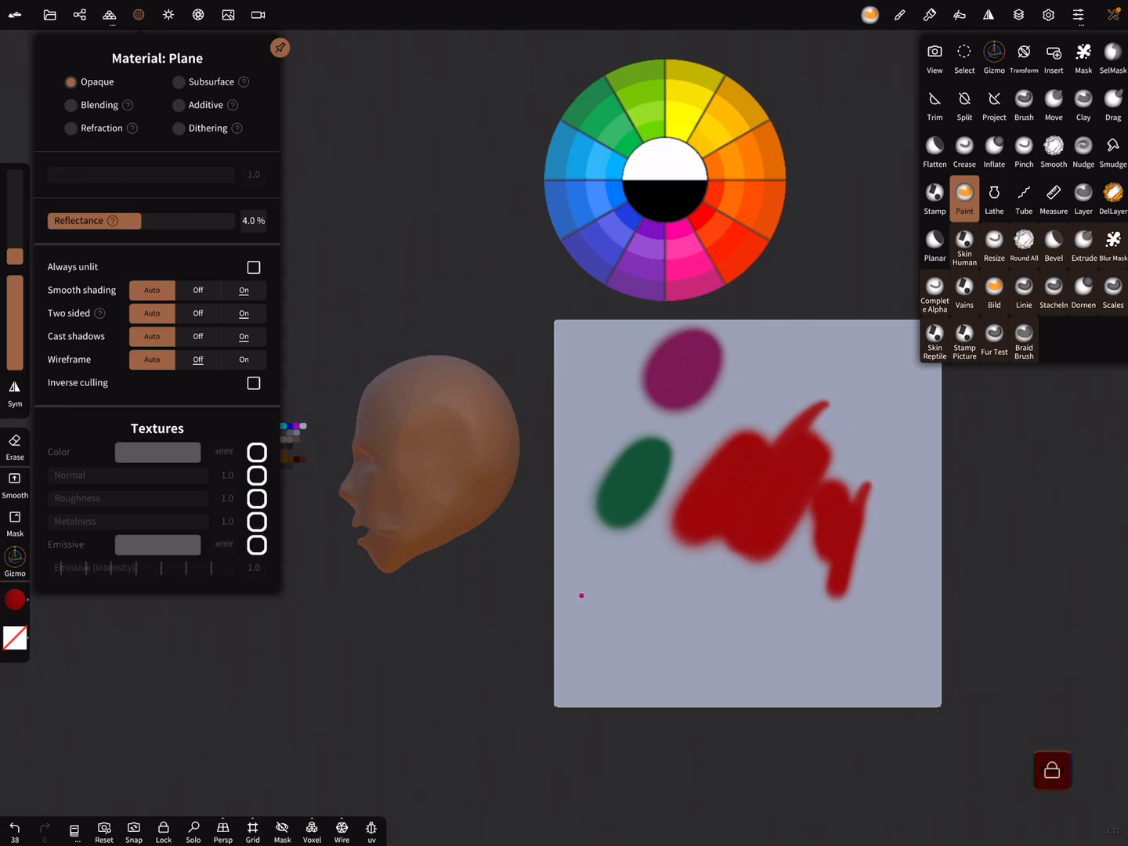
- Sample black from the wheel centre and swap the reference for the skin-tone palette
click(681, 162)
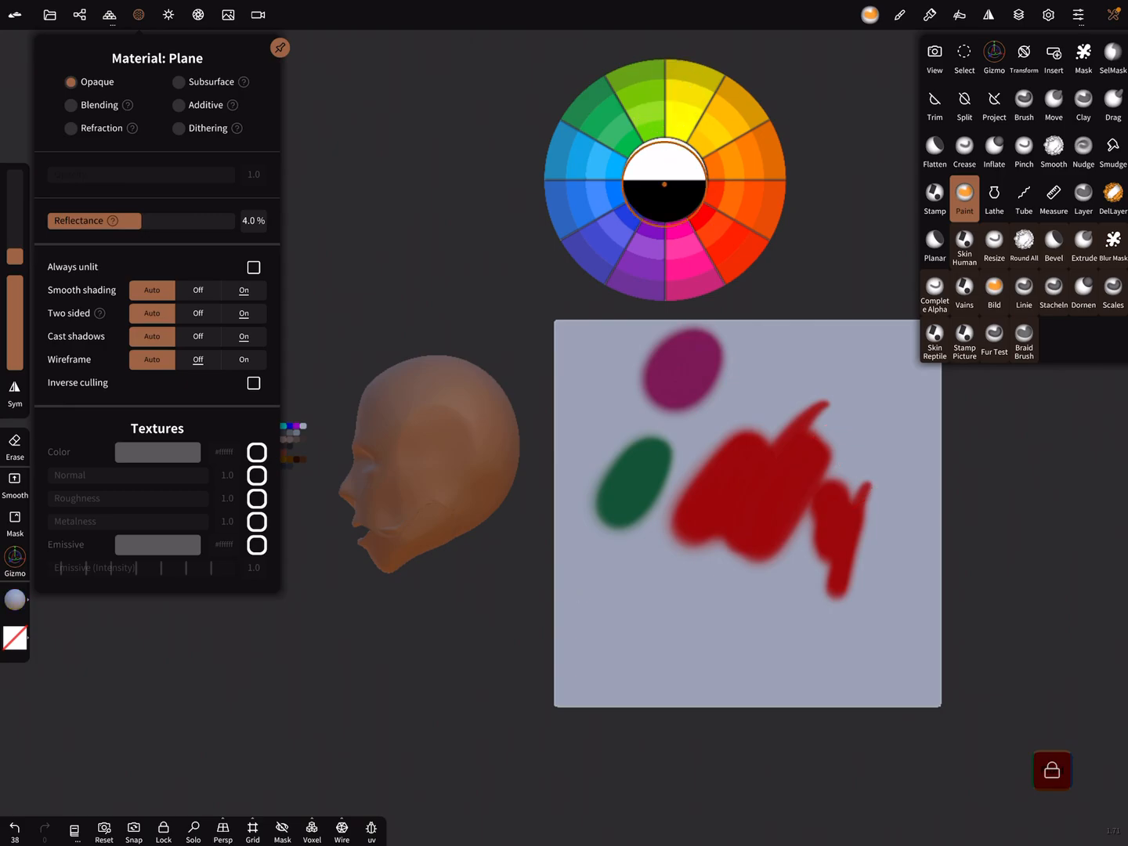
click(664, 144)
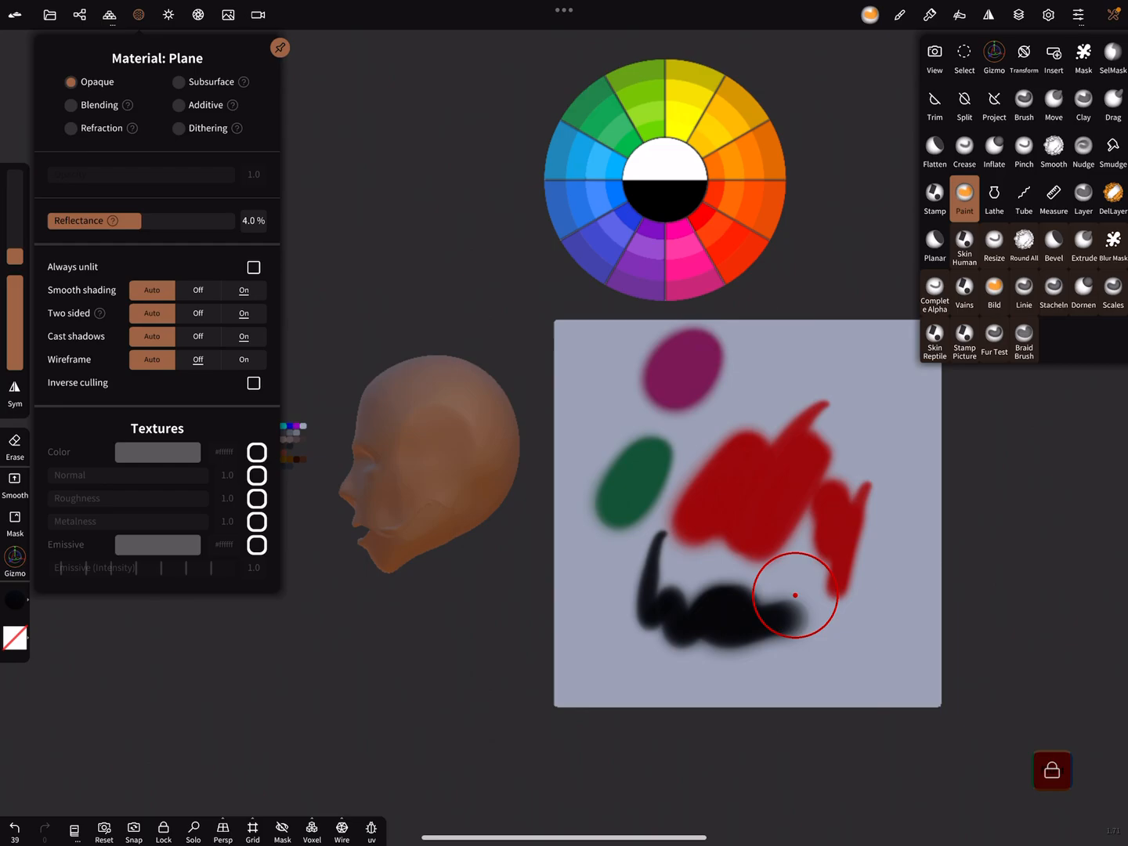
click(227, 14)
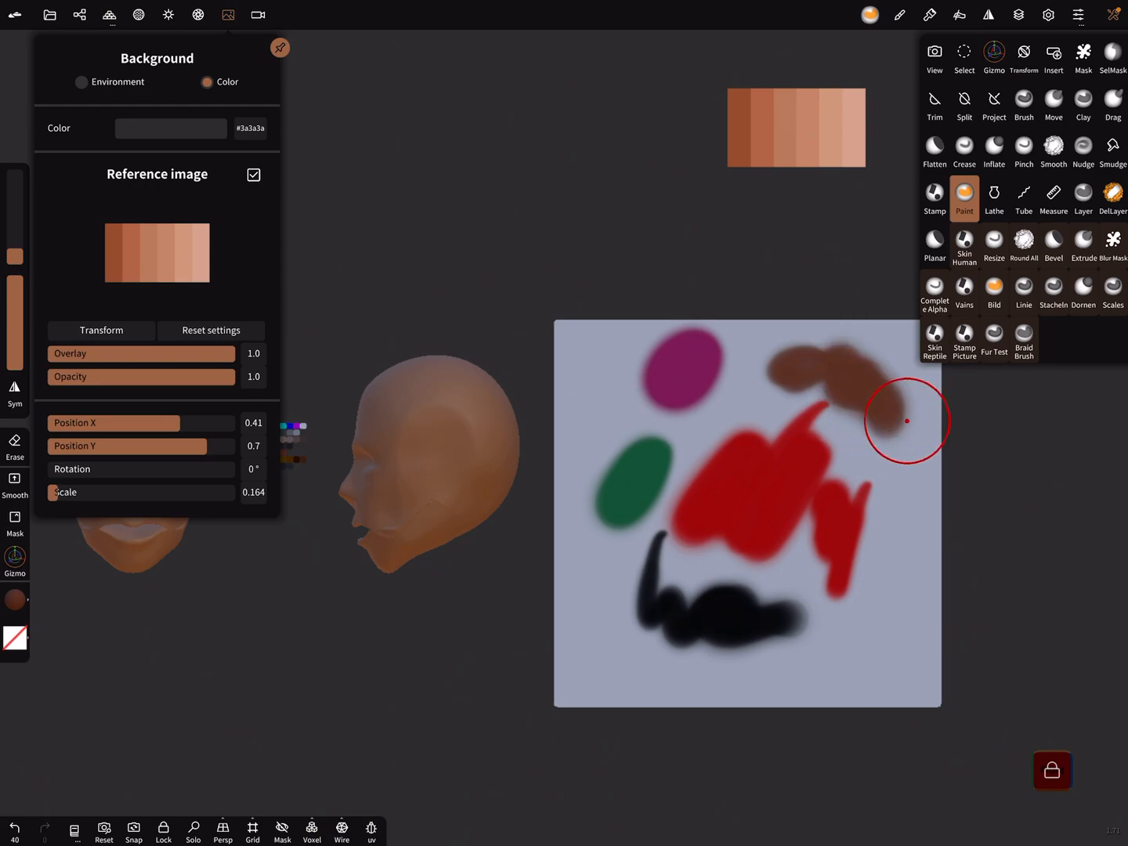
click(279, 47)
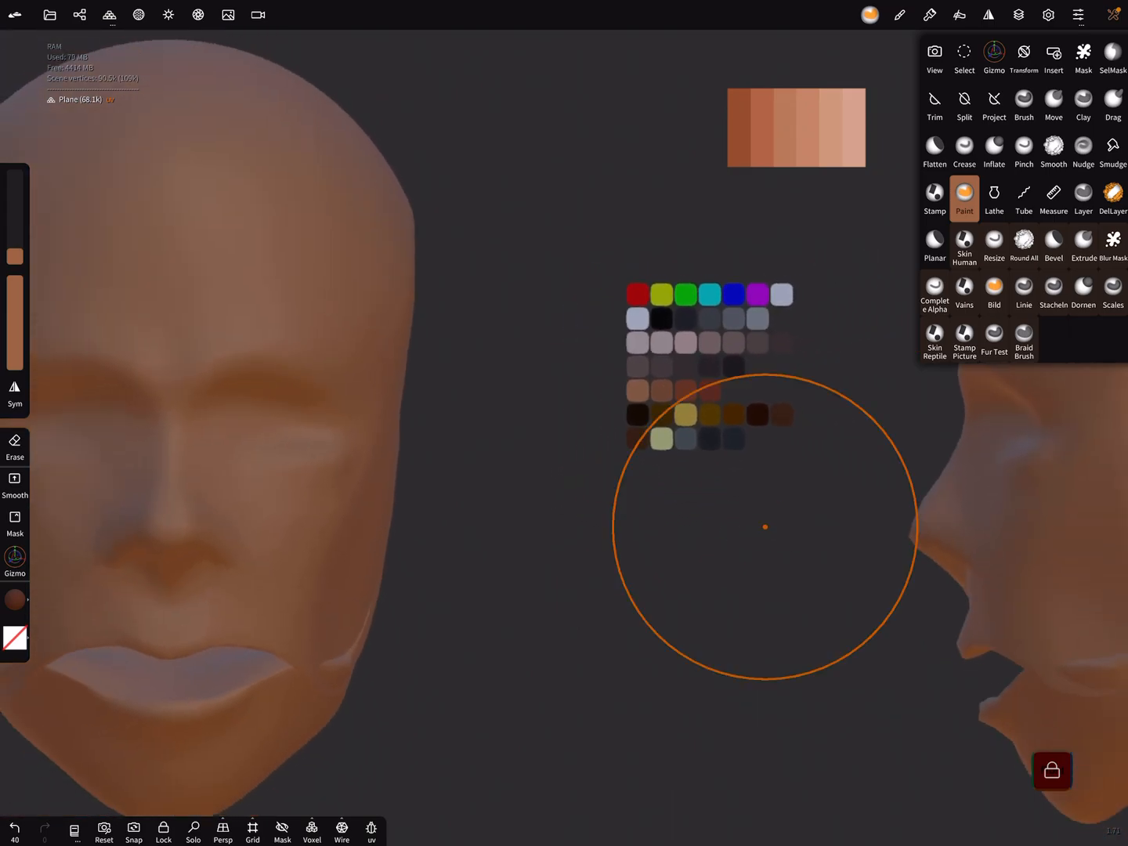
- Sample a brown tone from the palette via the Scene panel, then bring up project options
click(78, 16)
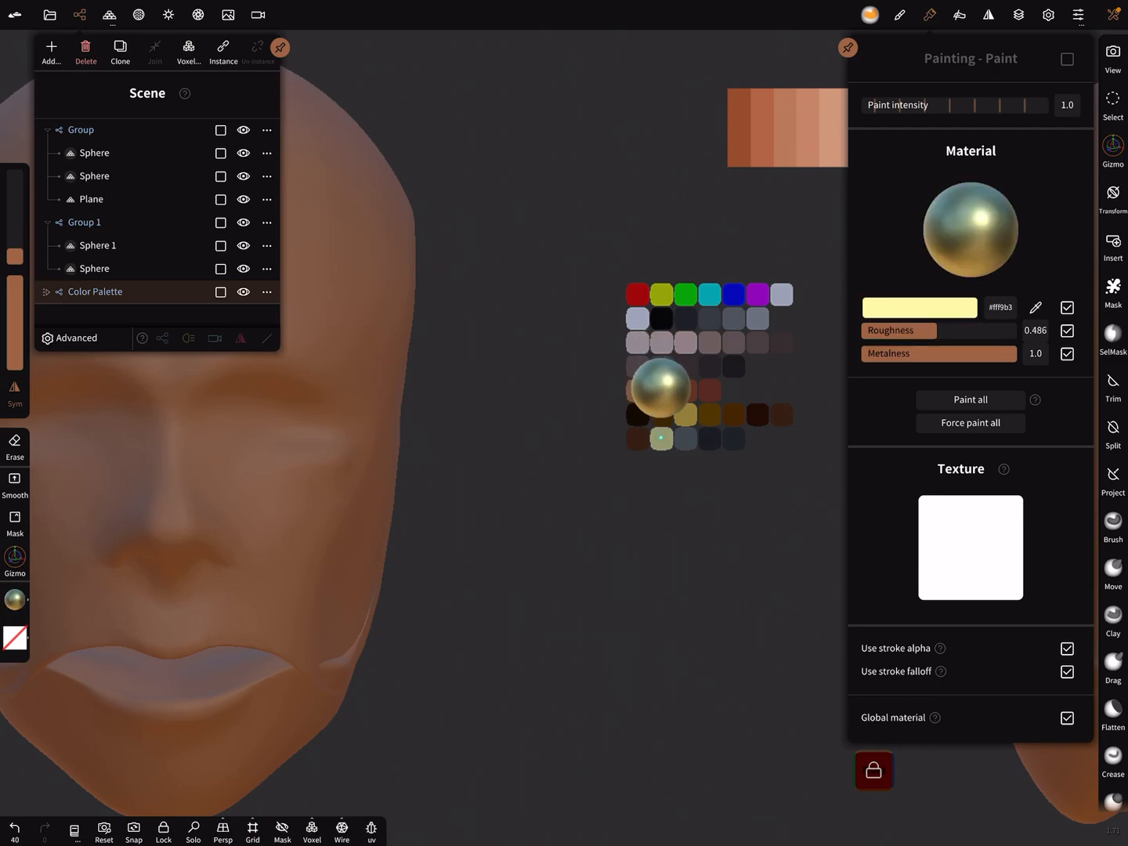
click(661, 318)
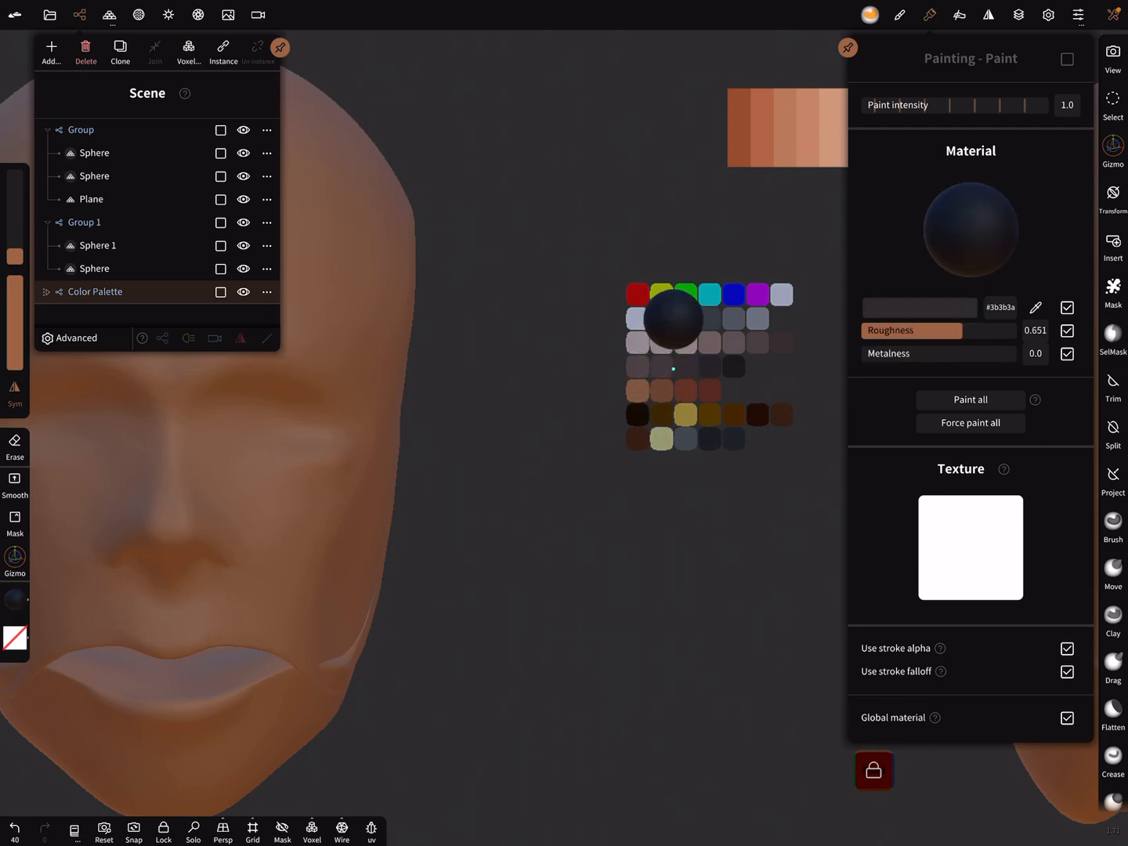
click(684, 295)
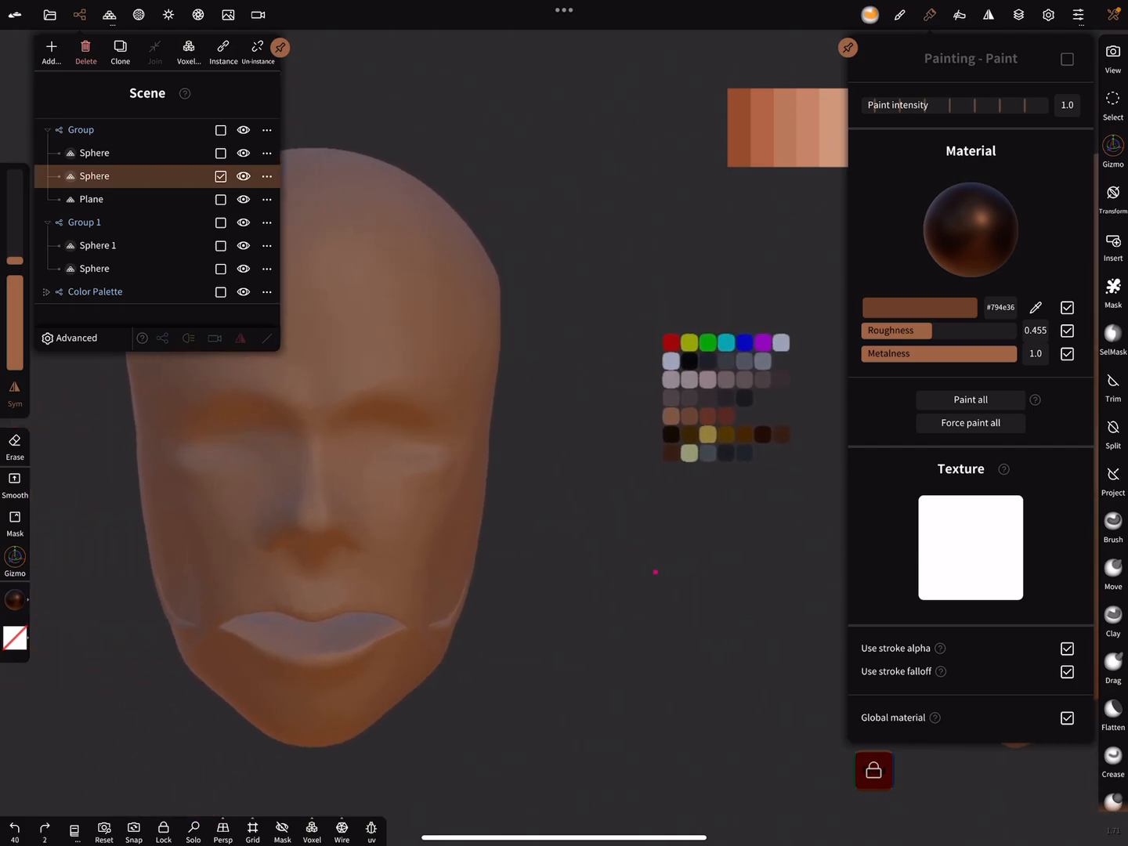
mouse_move(675, 617)
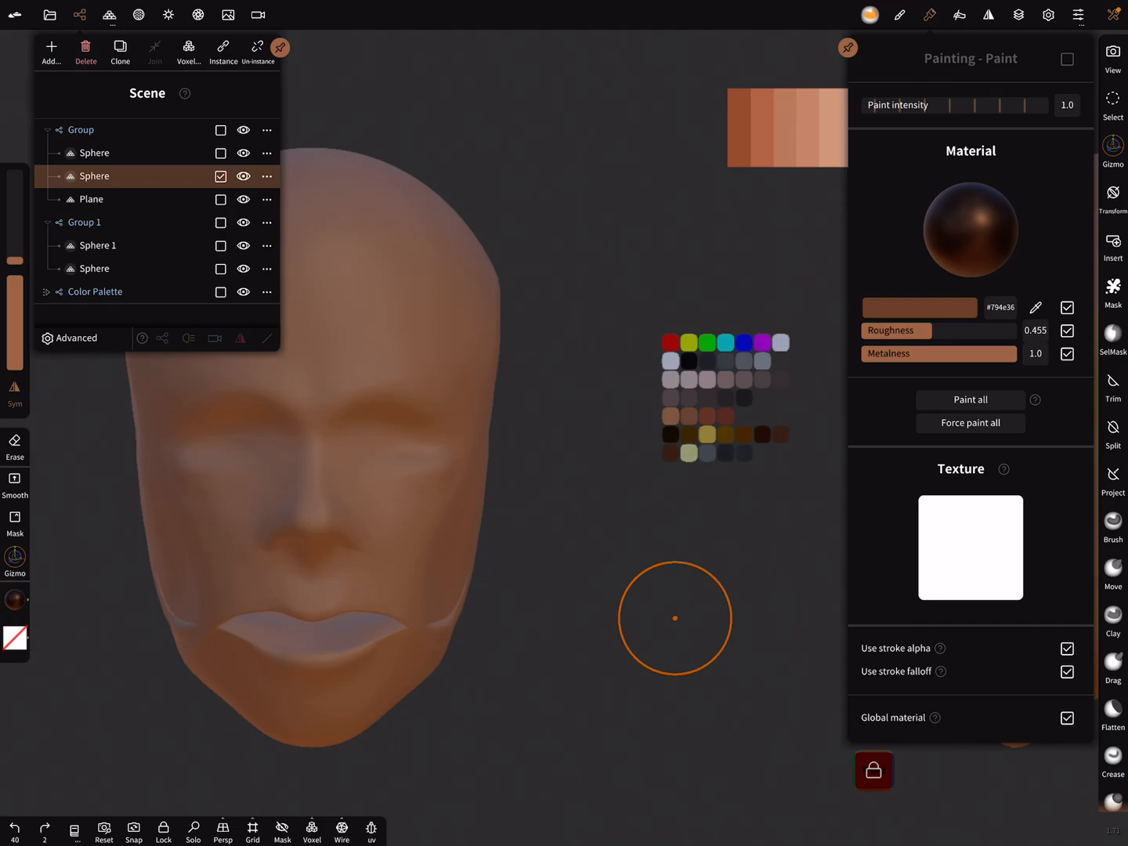
click(95, 291)
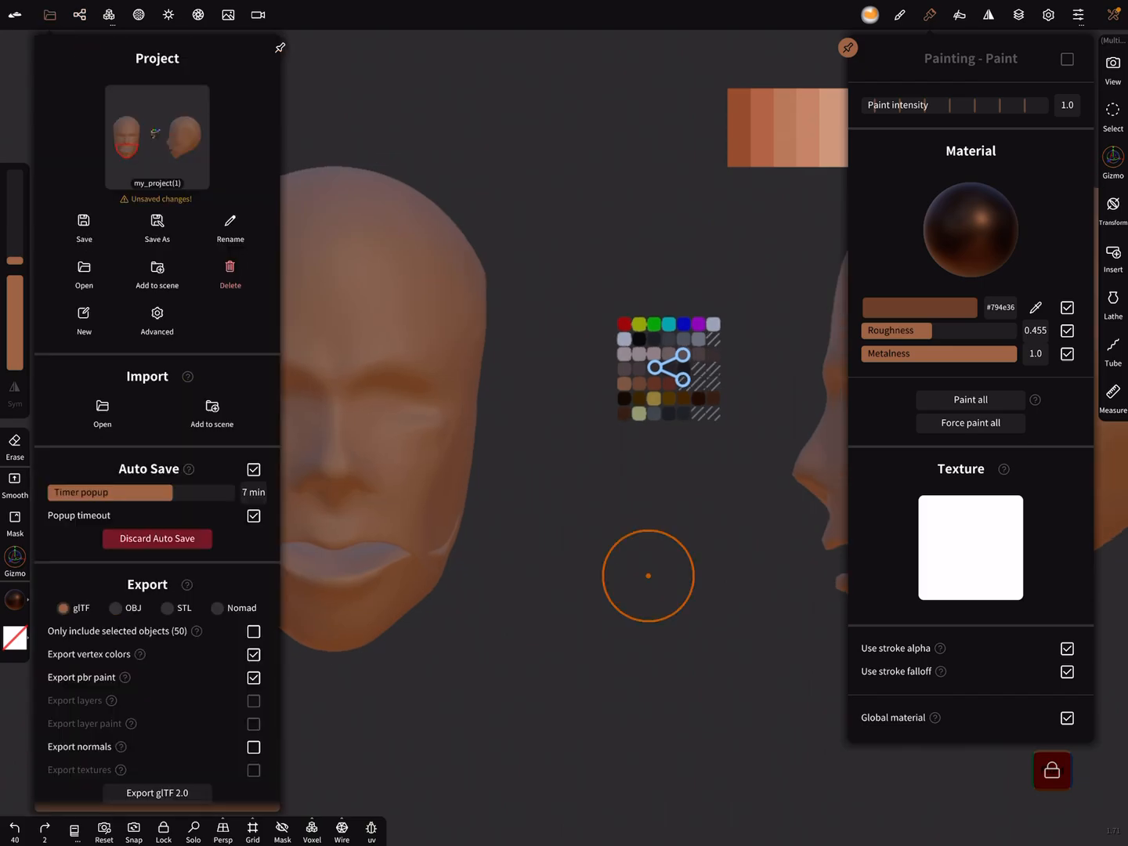
- Start a new scene, discard the default sphere and add a plane primitive
click(85, 313)
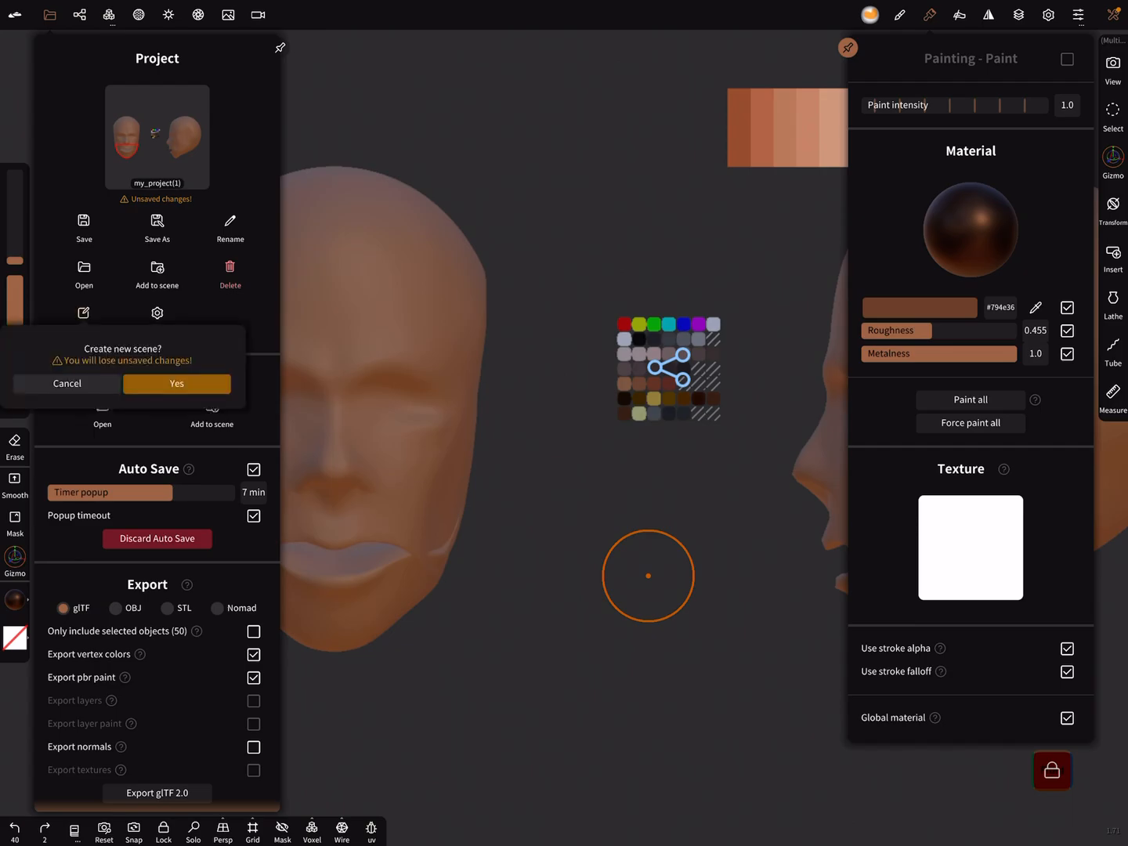
click(176, 382)
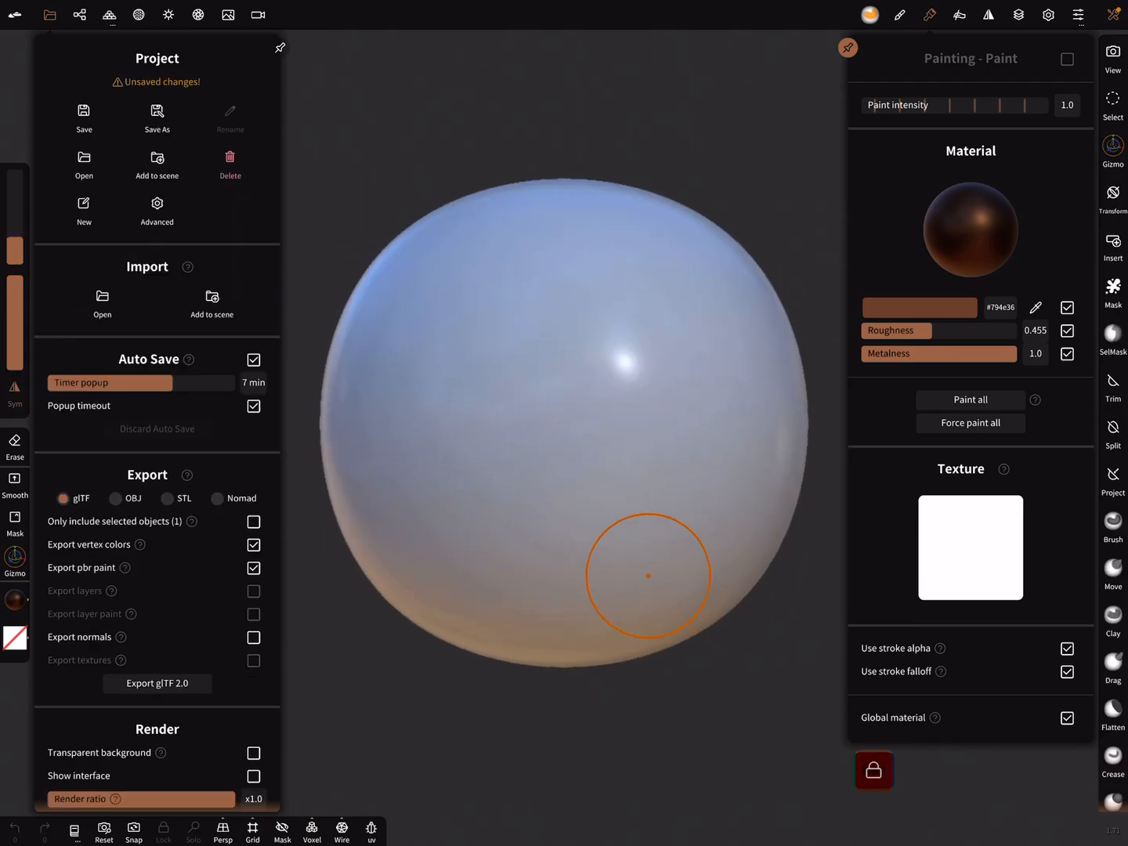
click(76, 14)
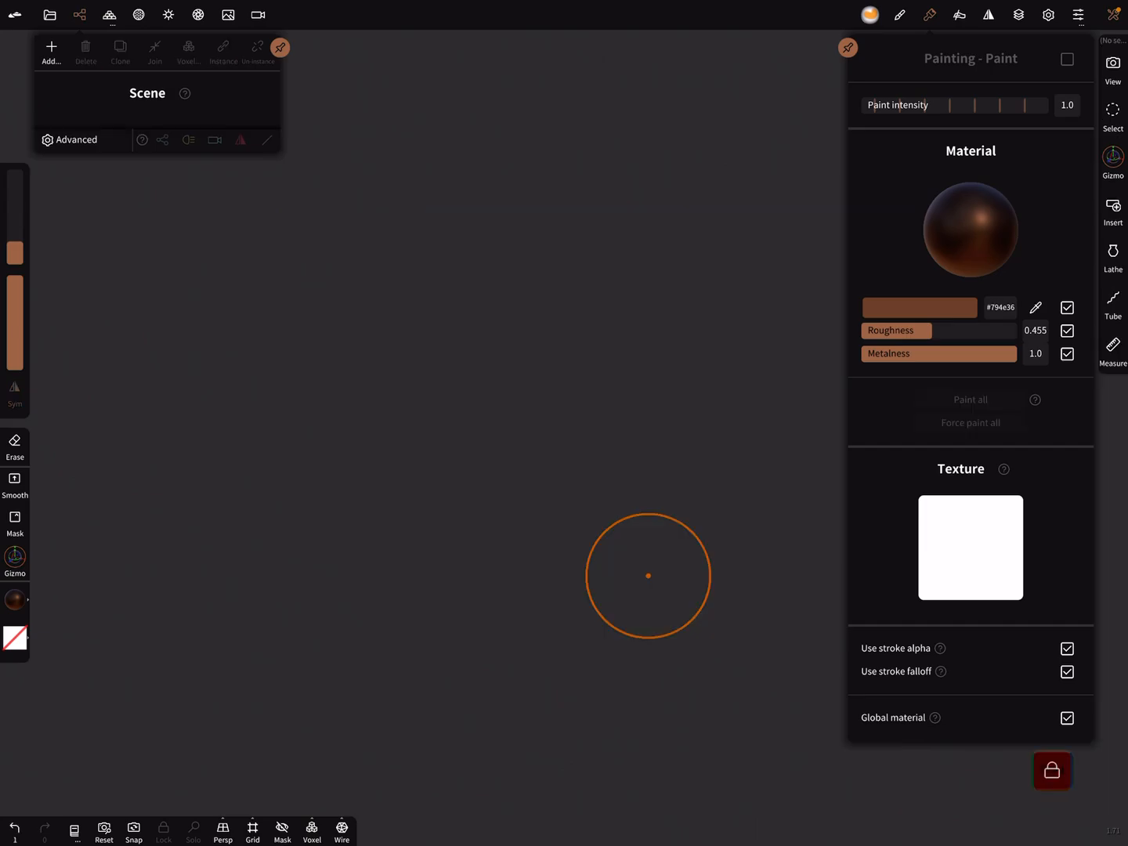
click(50, 47)
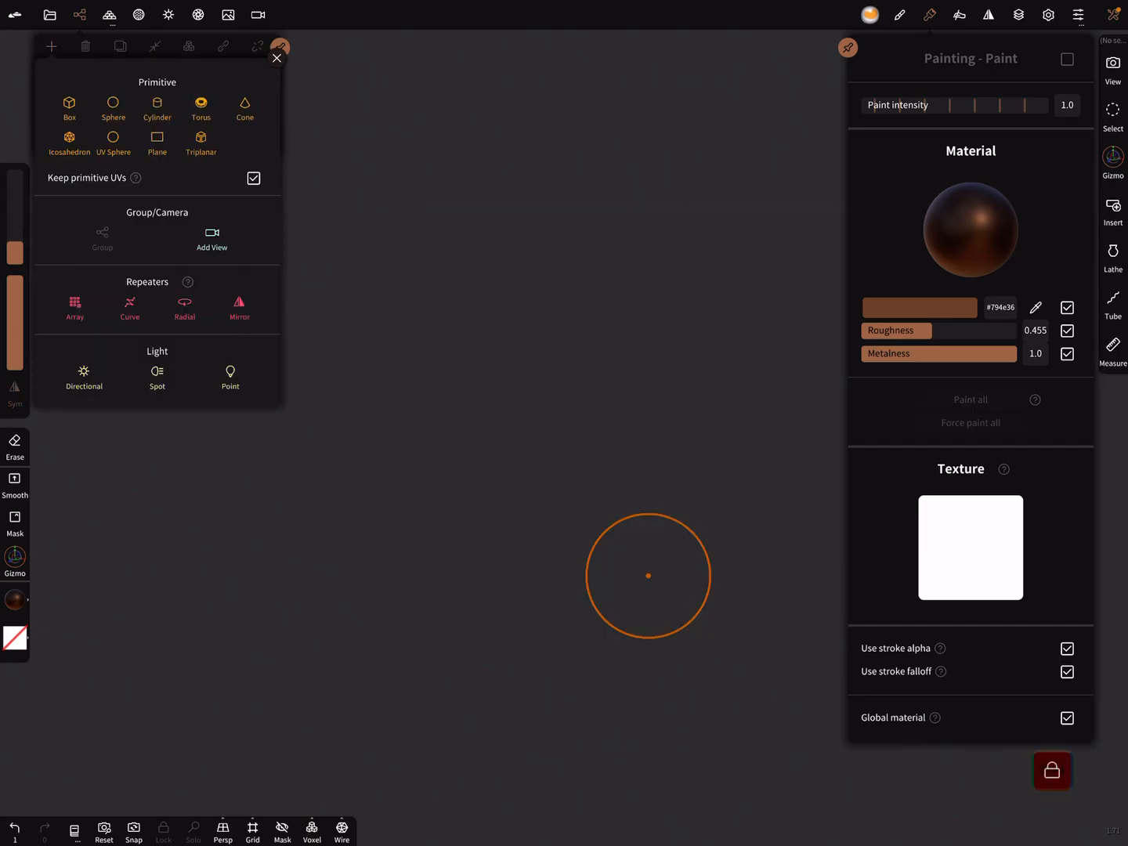
click(157, 144)
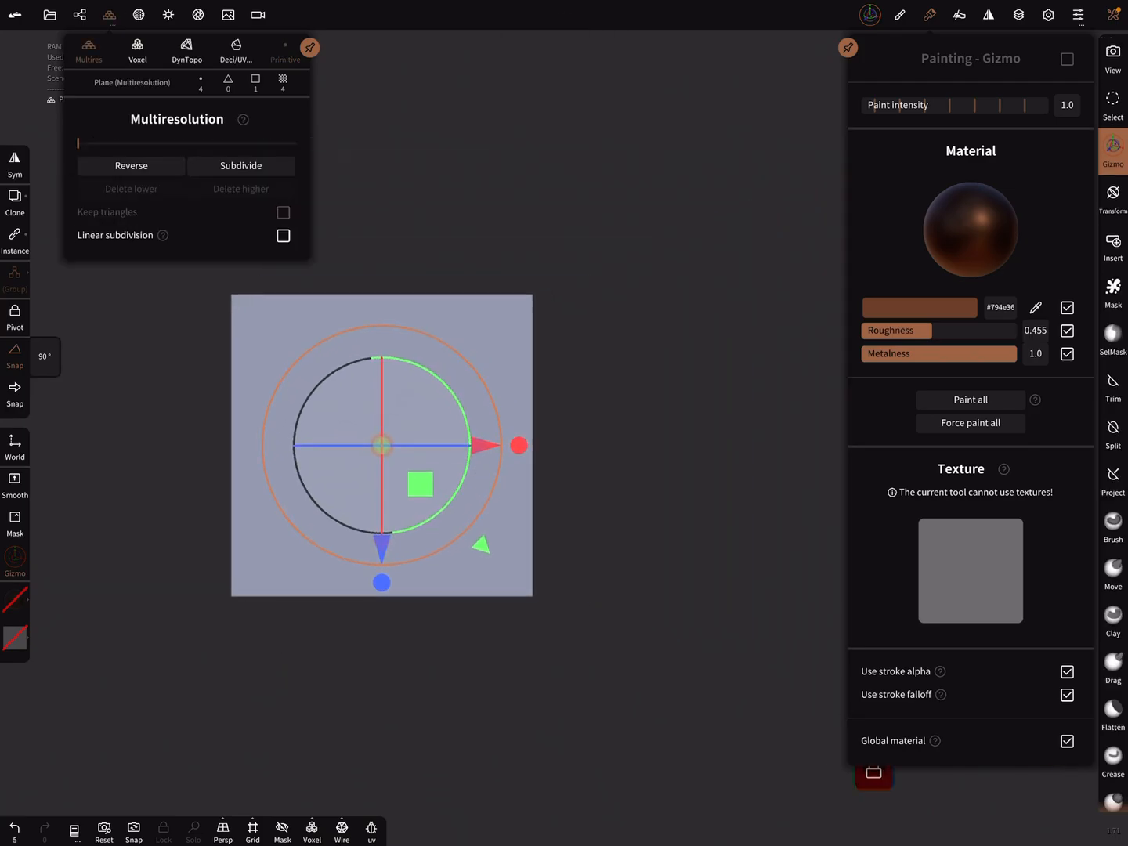
- Turn the plane into an array with Count X set to 6
click(1112, 152)
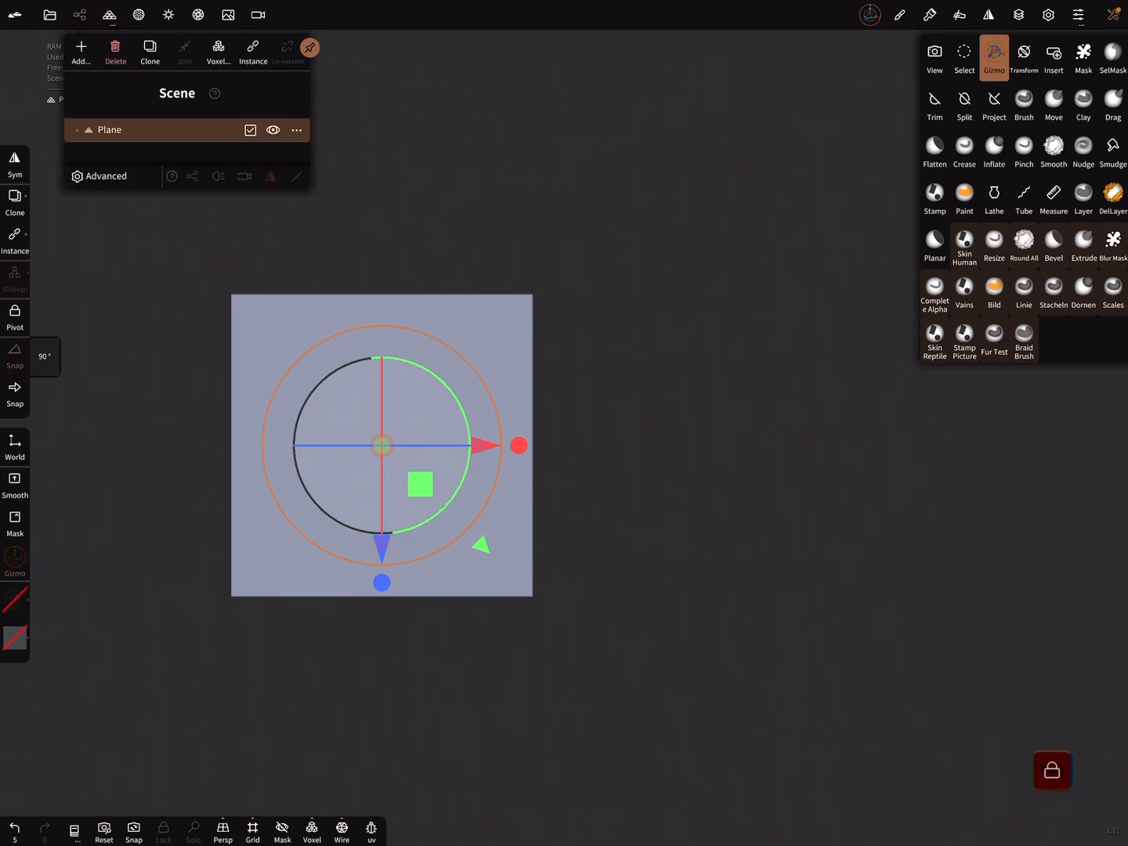
click(82, 47)
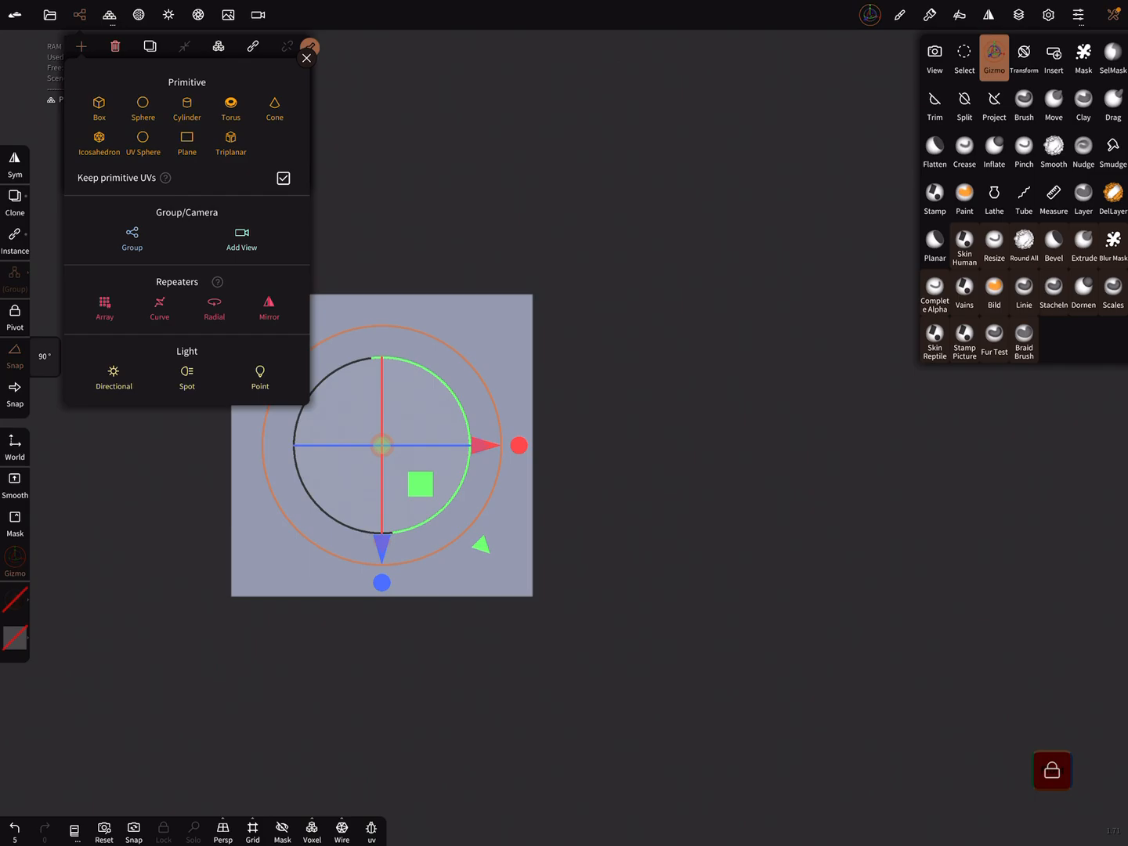
click(104, 303)
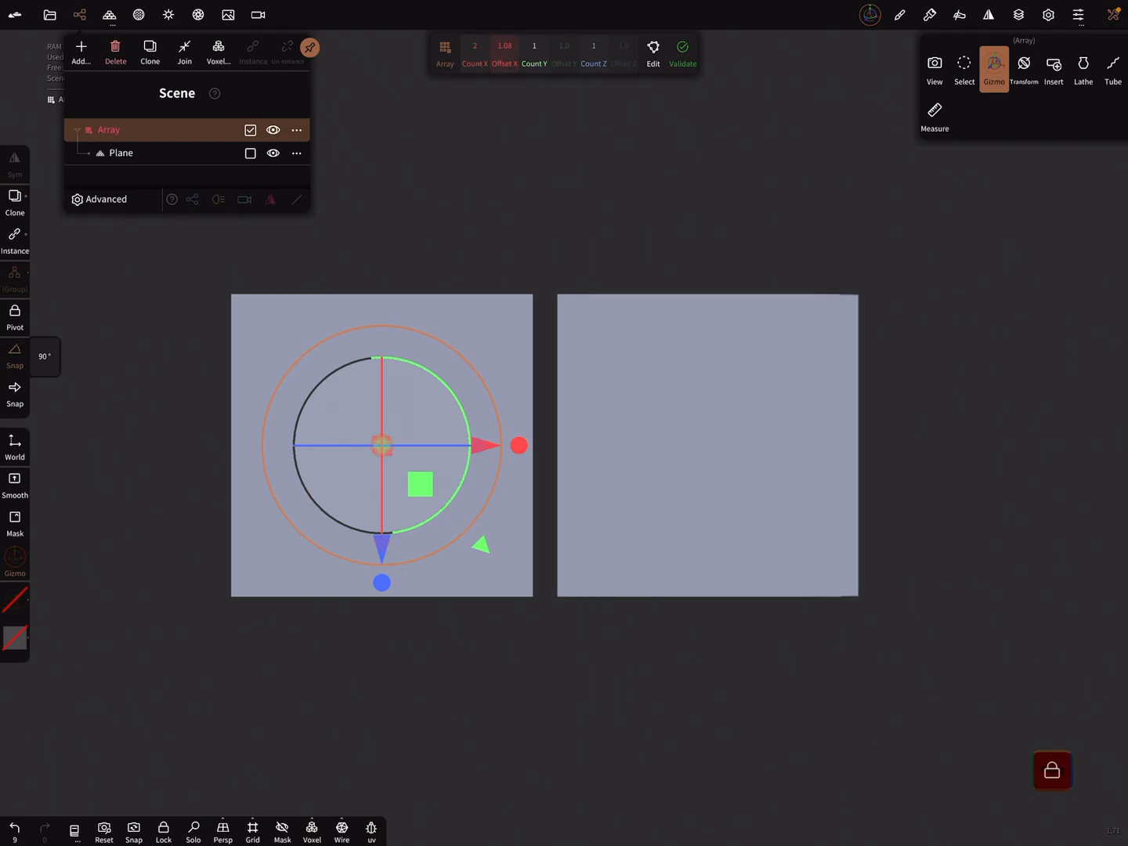
drag(504, 45, 504, 44)
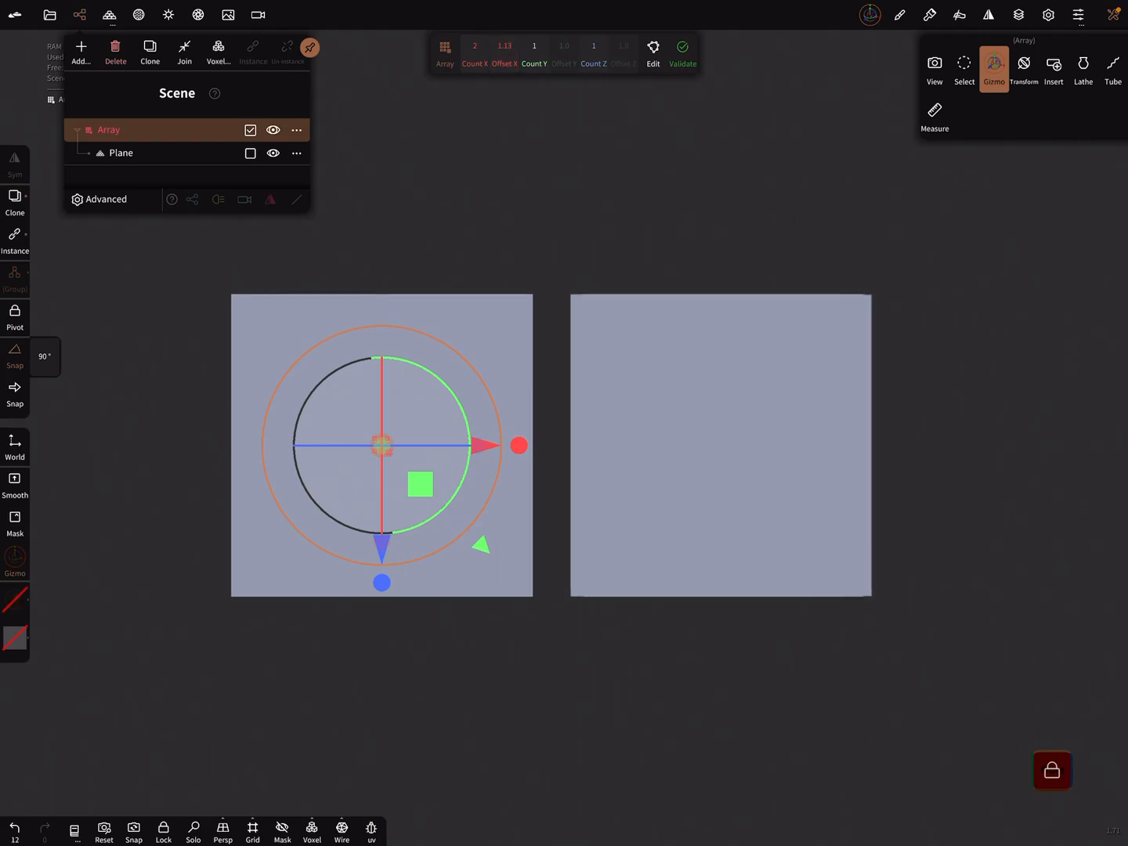
click(504, 54)
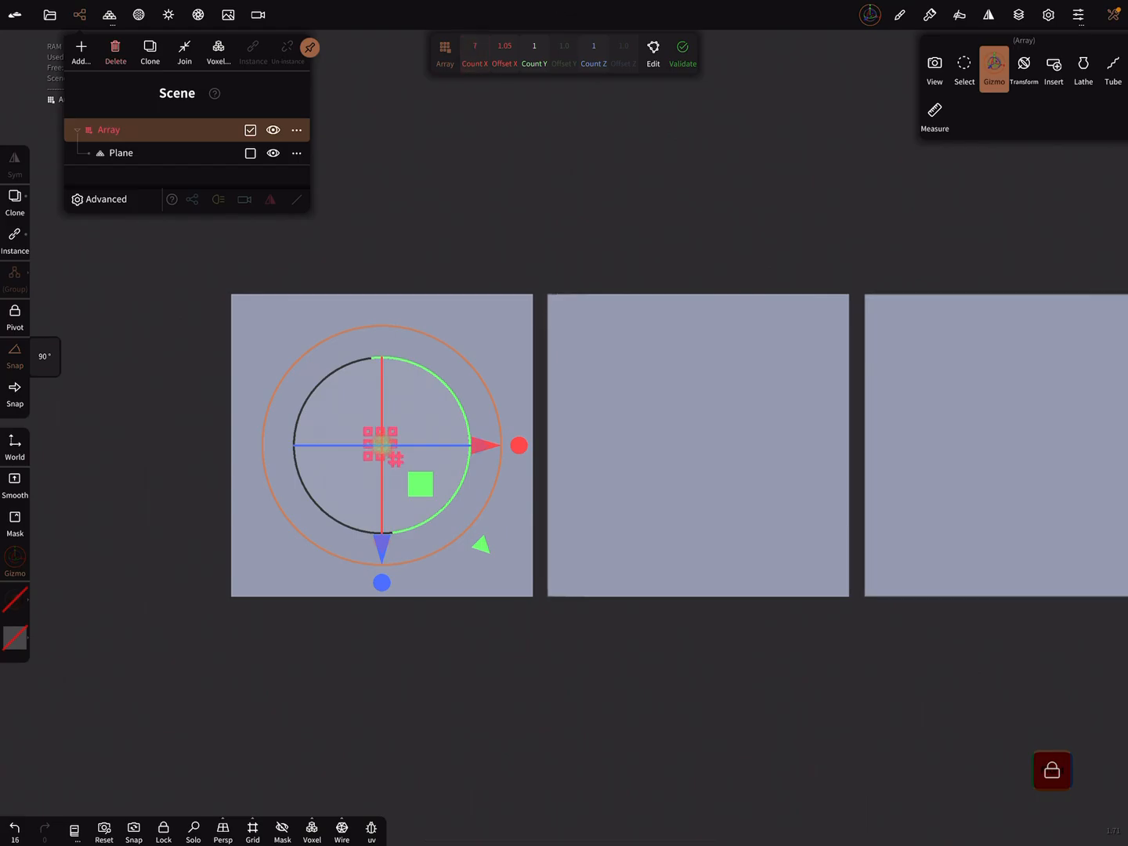
click(476, 45)
text(6)
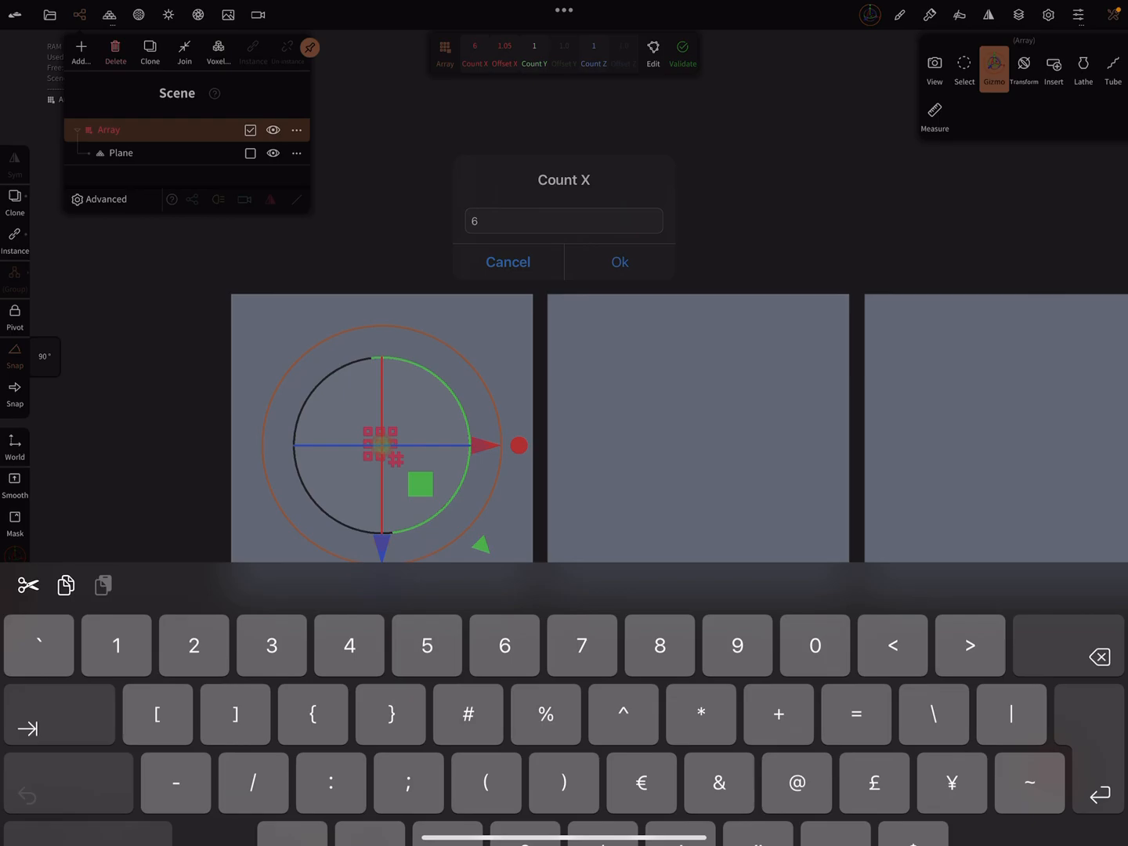
click(620, 261)
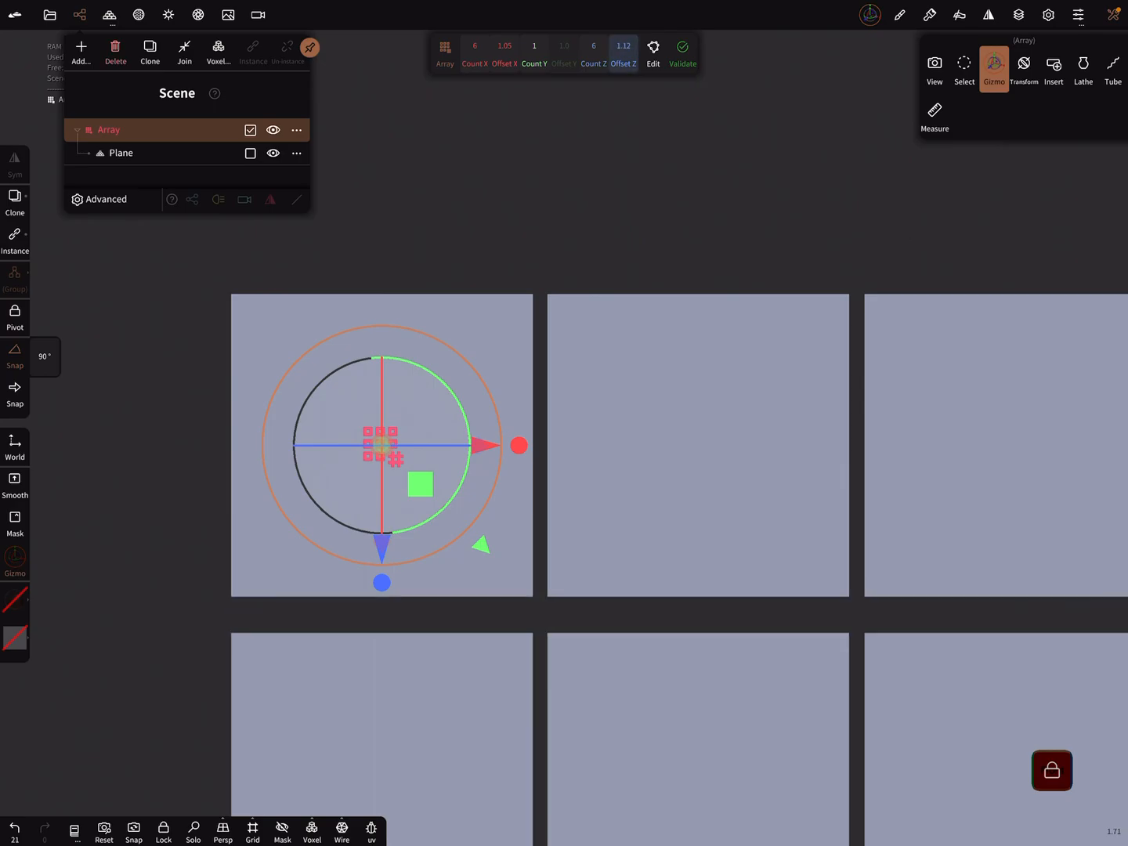
- Set the array to 6 rows with 1.05 Z spacing and un-instance it into separate planes
click(623, 50)
text(1.05)
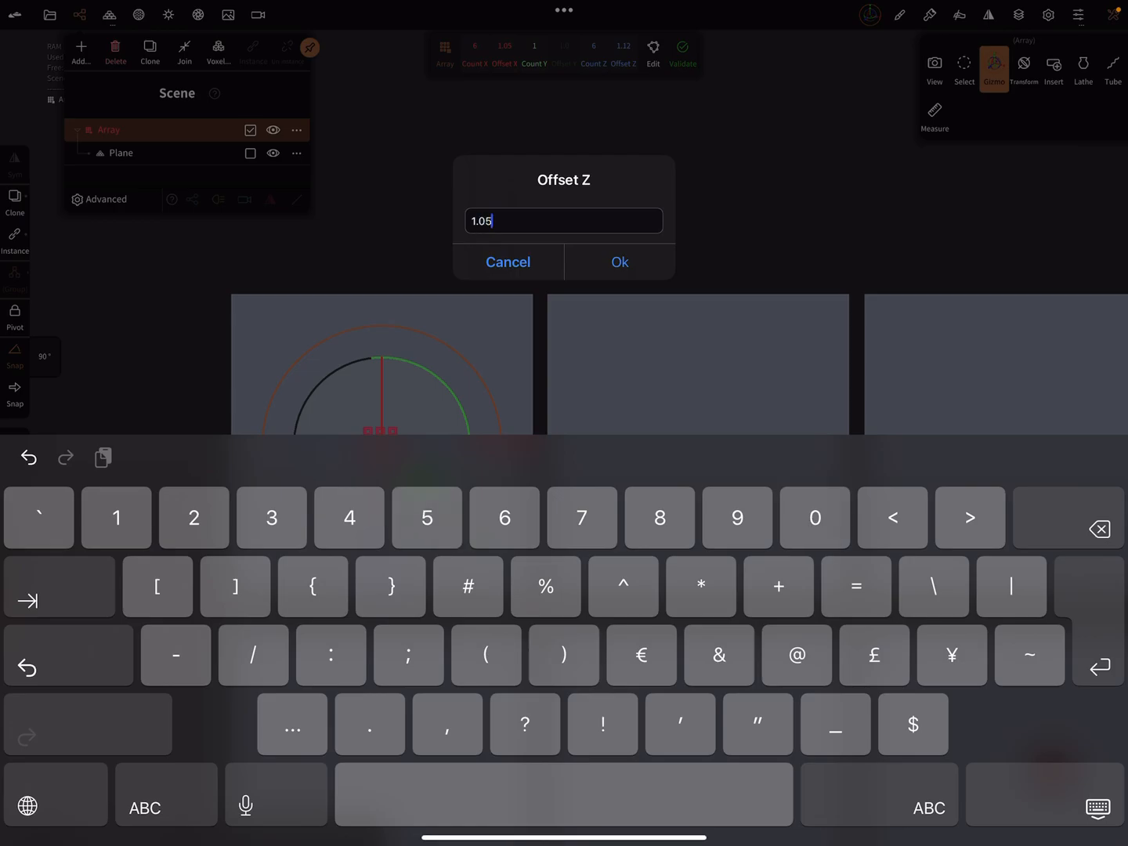
click(619, 262)
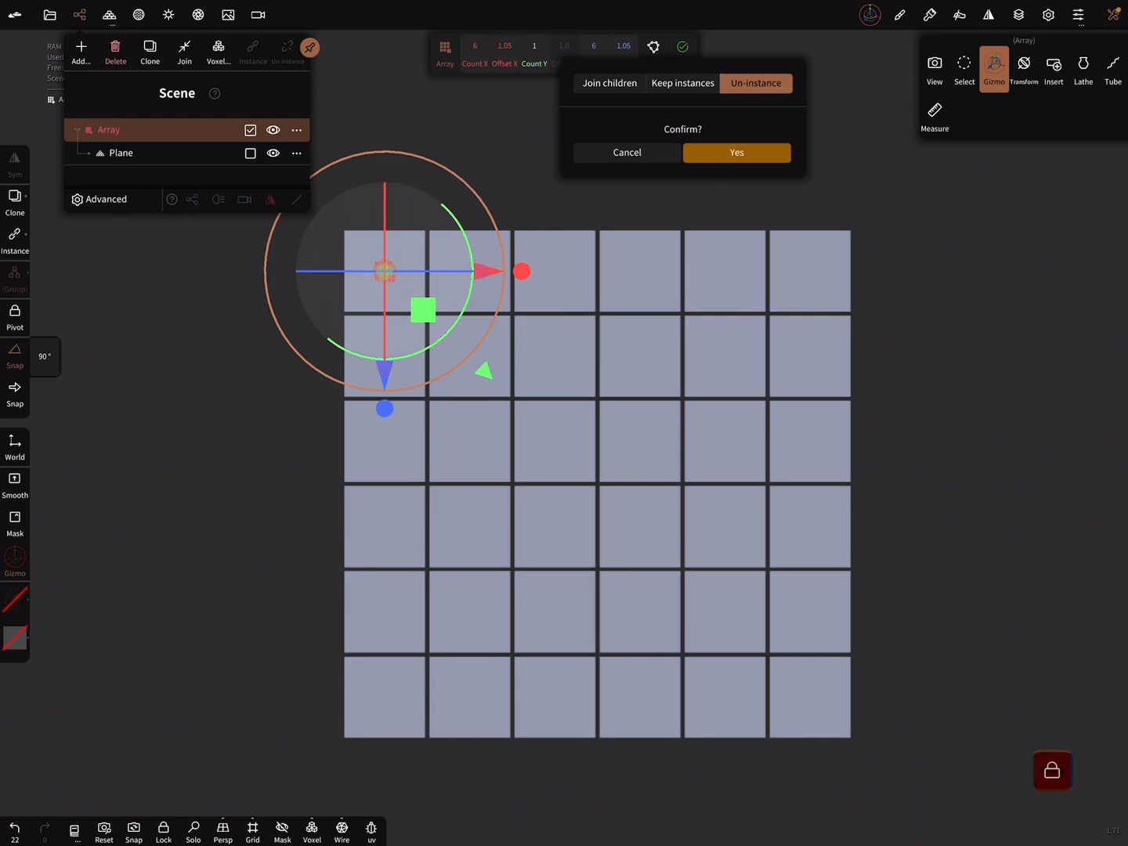
click(736, 152)
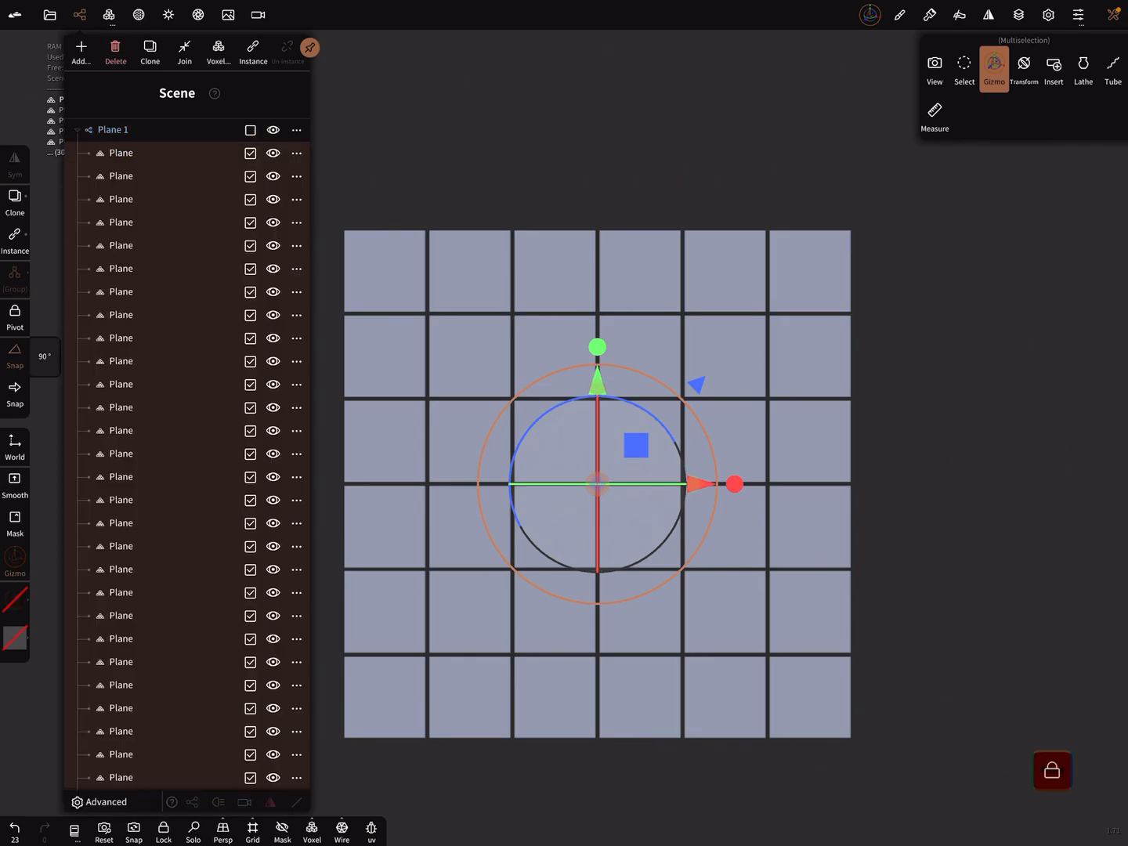
- Bring up the Painting material settings showing the brown metallic paint
click(77, 128)
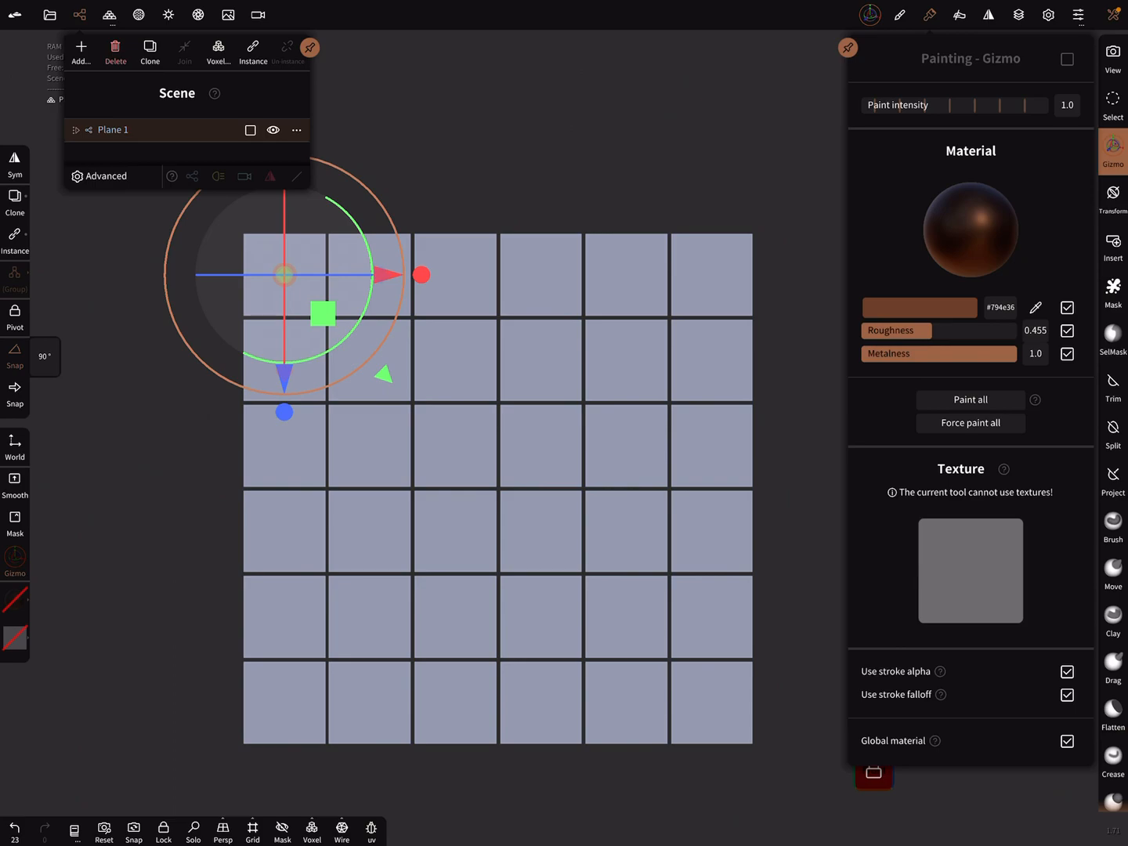
- Paint all on top-row squares in turn: red, yellow, green, blue and purple
click(917, 307)
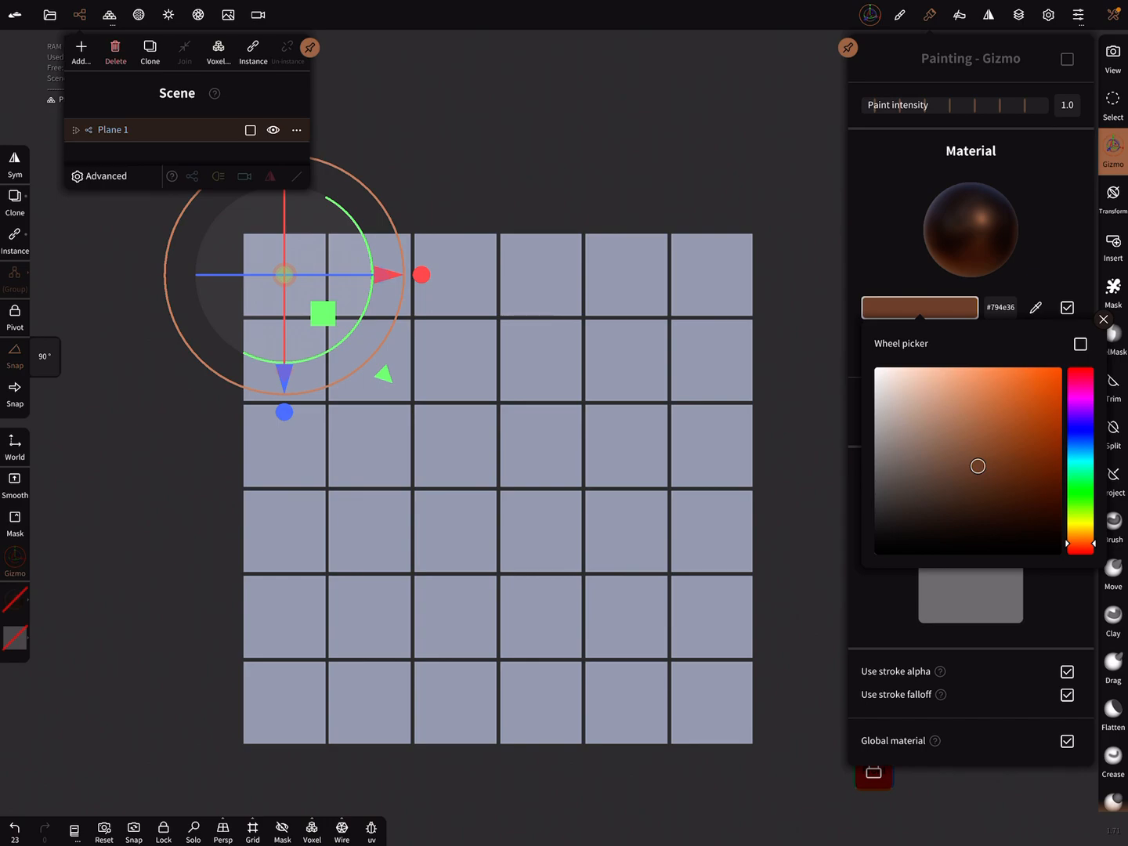
click(1080, 373)
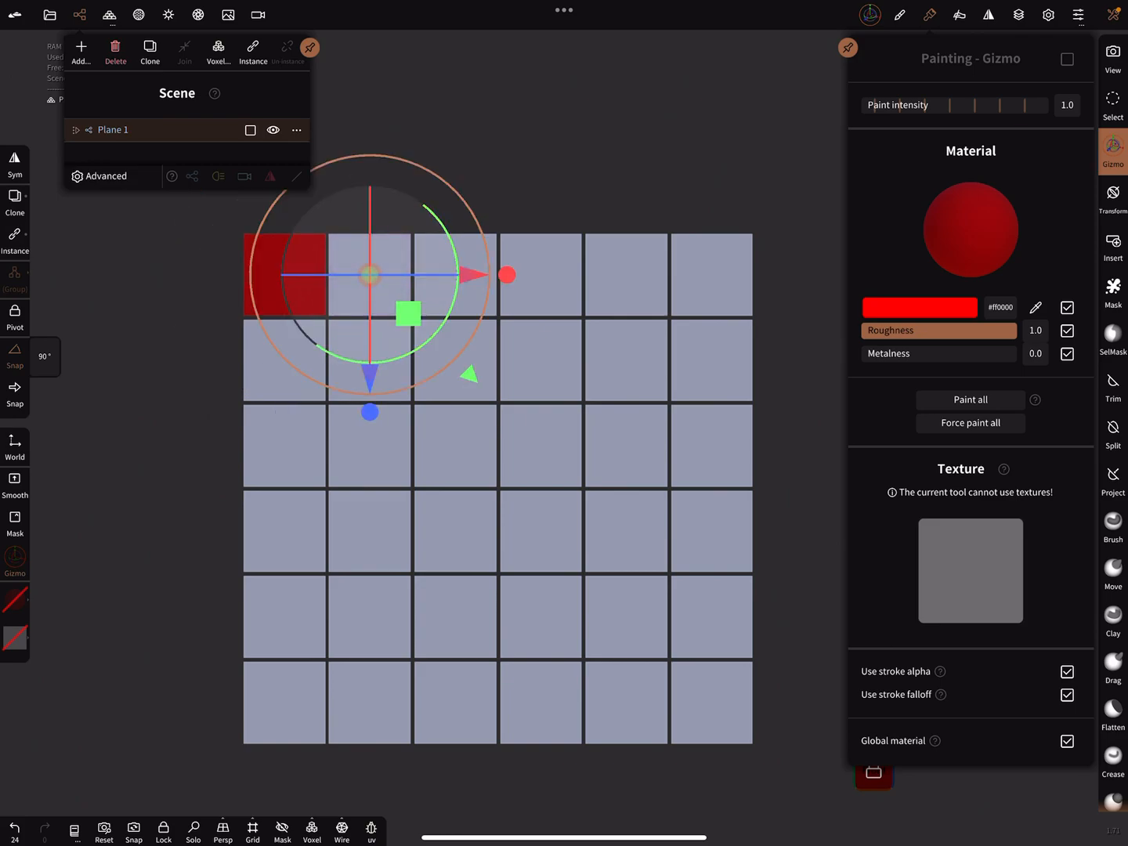
click(919, 307)
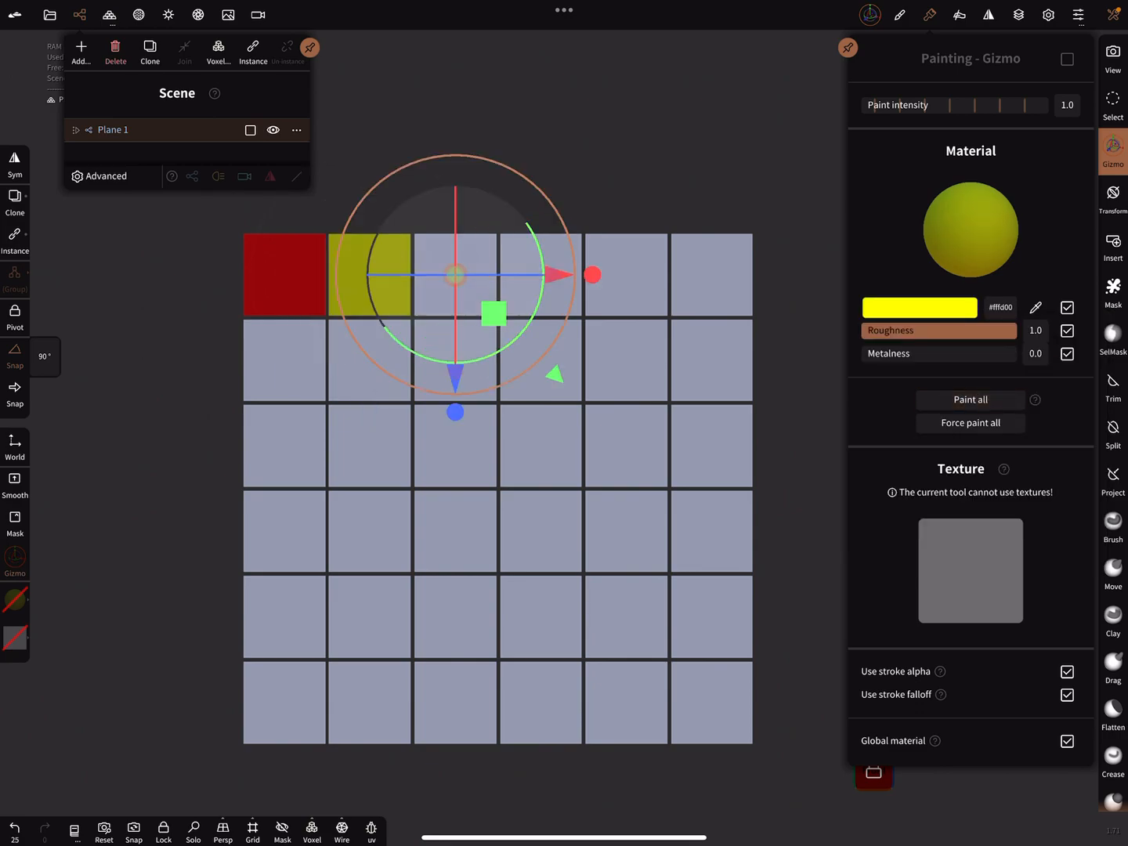
click(918, 307)
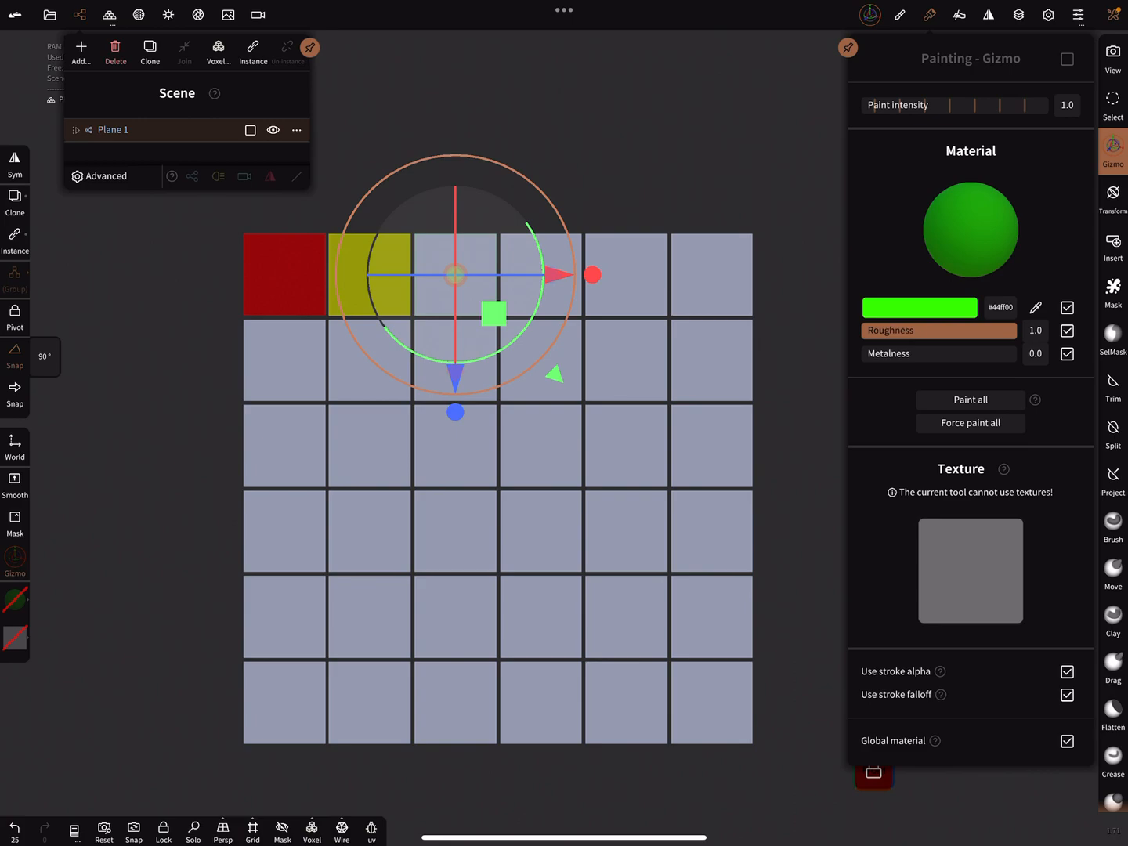
drag(454, 275, 540, 274)
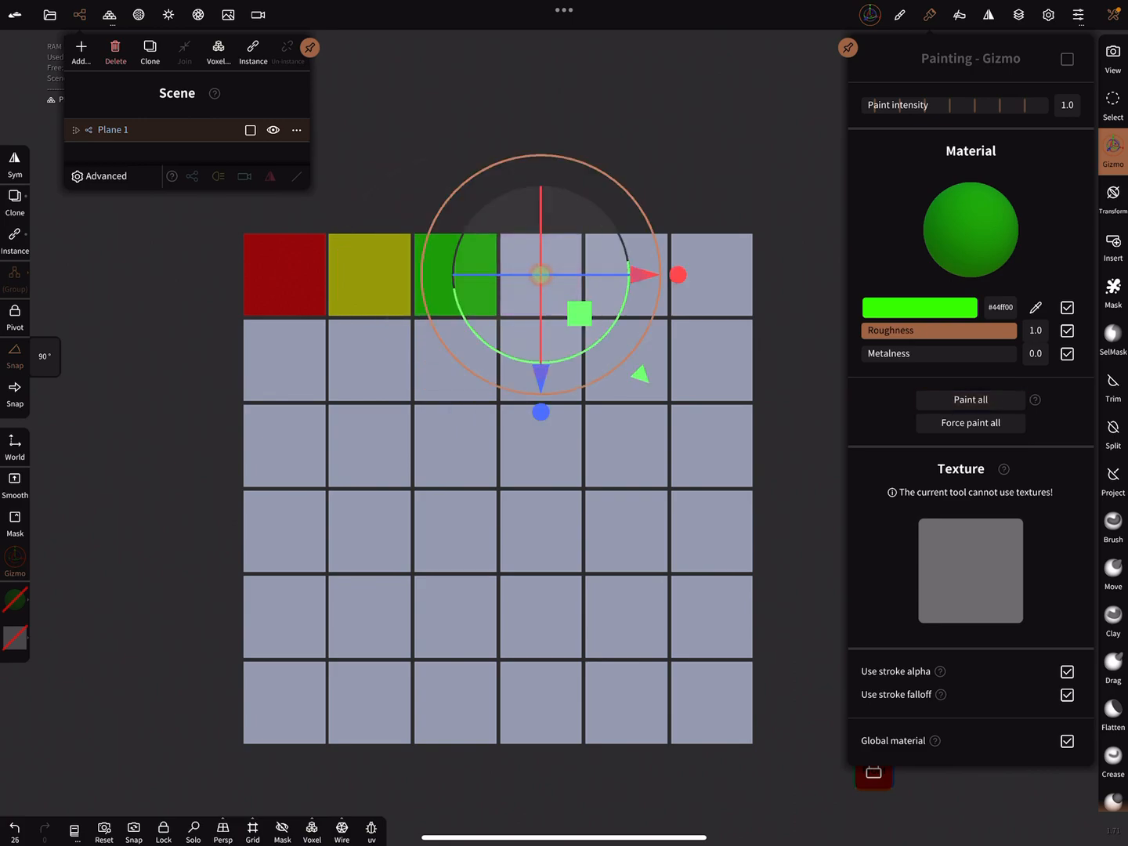
click(919, 307)
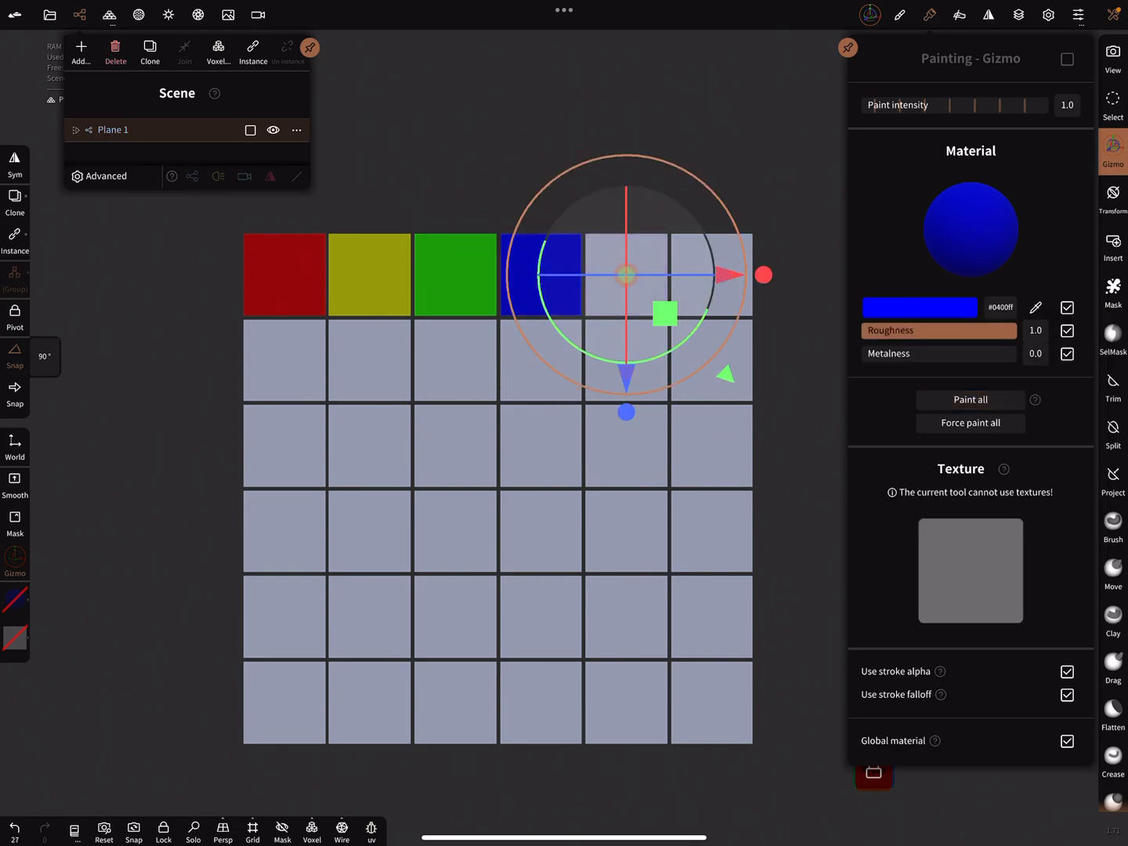
click(919, 307)
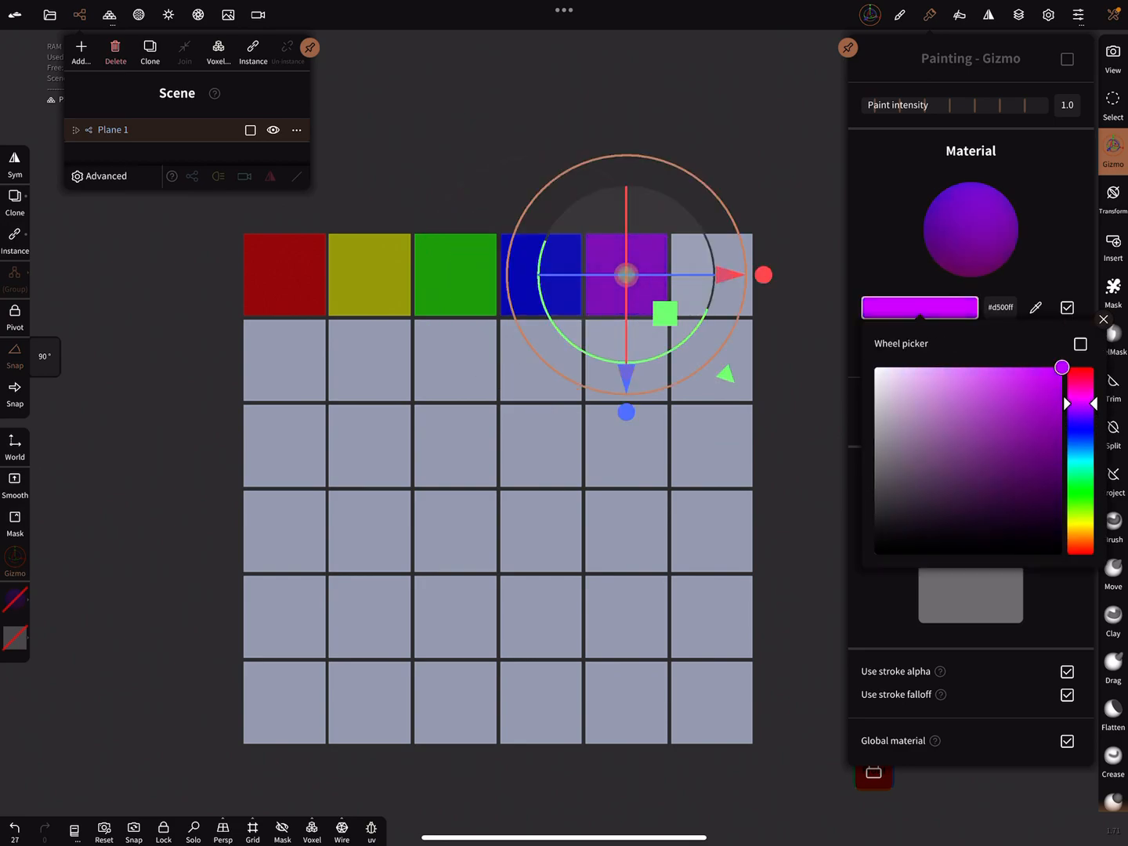
click(1103, 319)
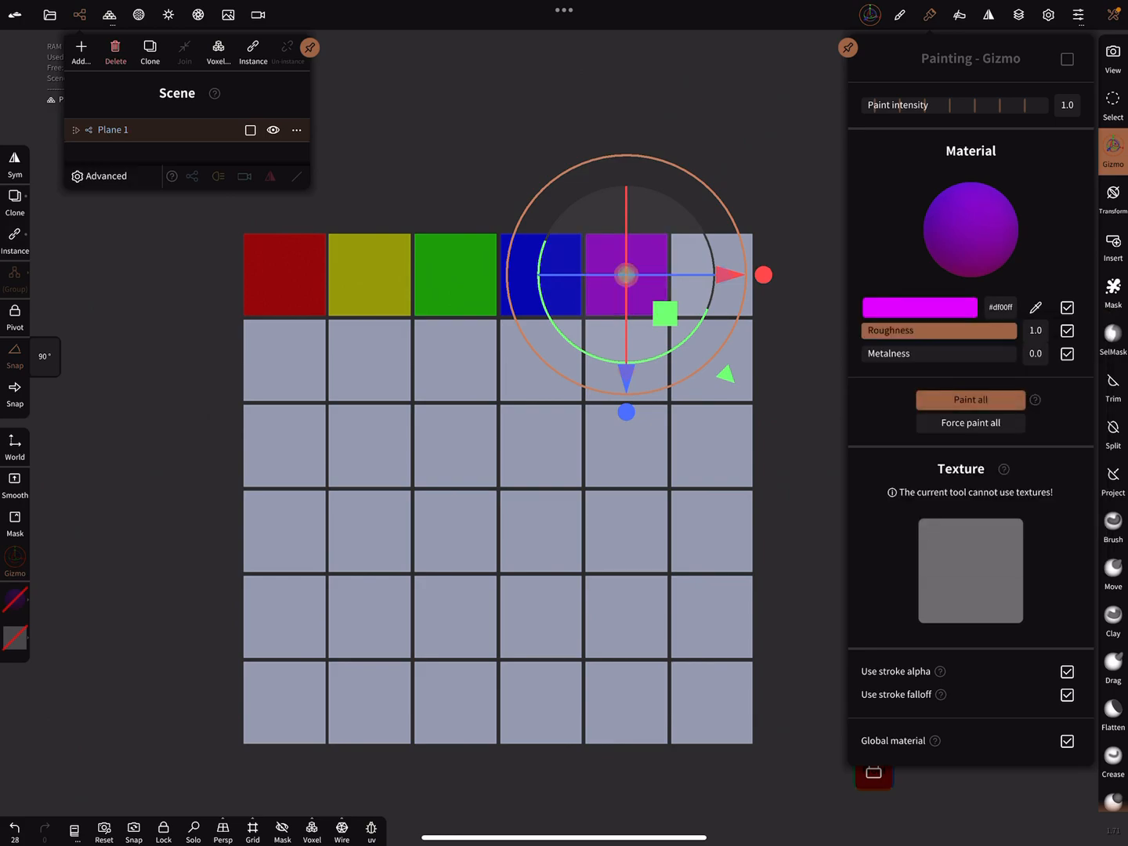
click(920, 307)
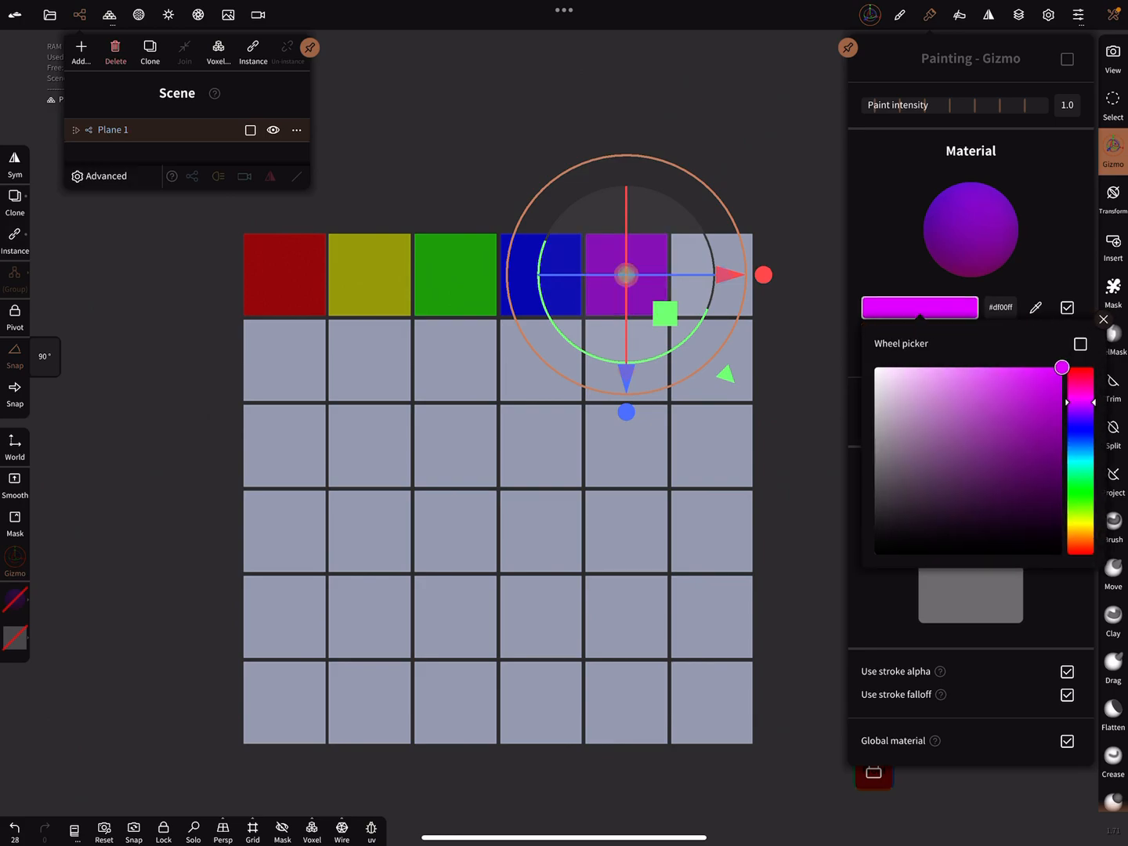
- Paint second-row squares black and a dark shade with Paint all
click(1103, 320)
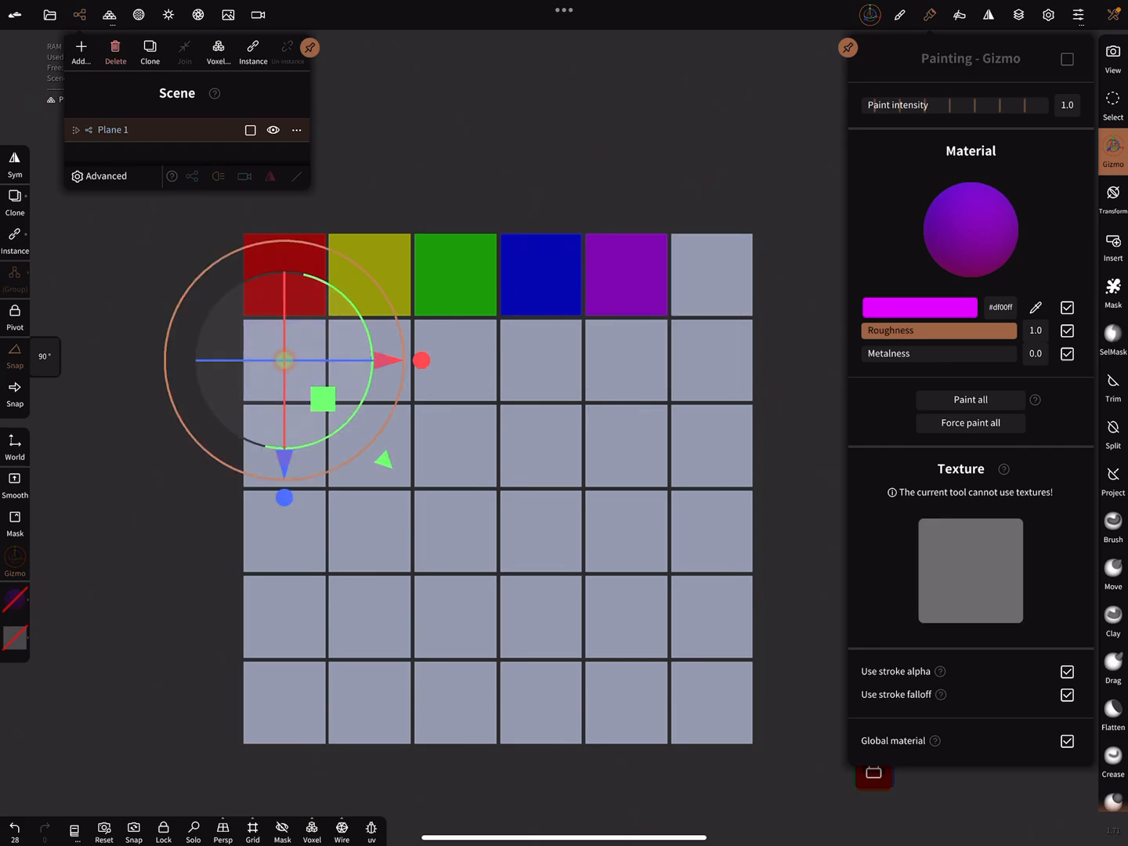
click(919, 307)
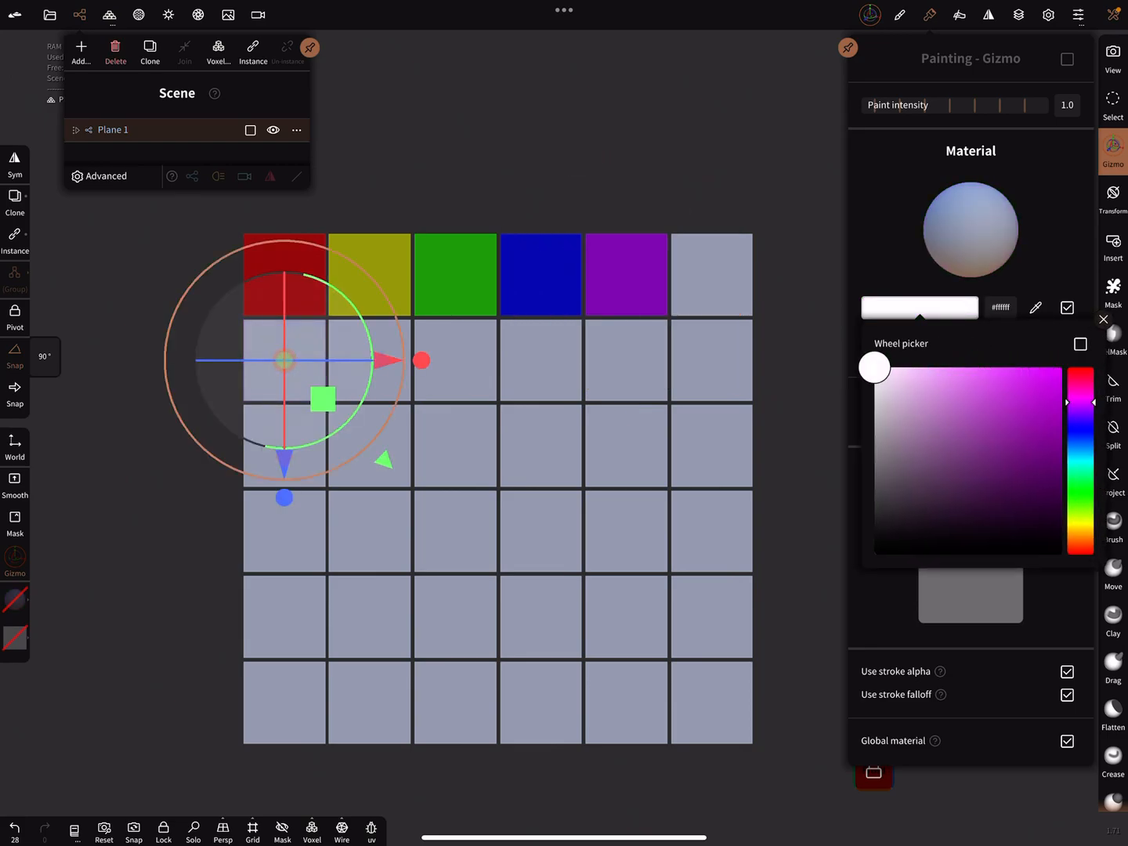
click(1103, 320)
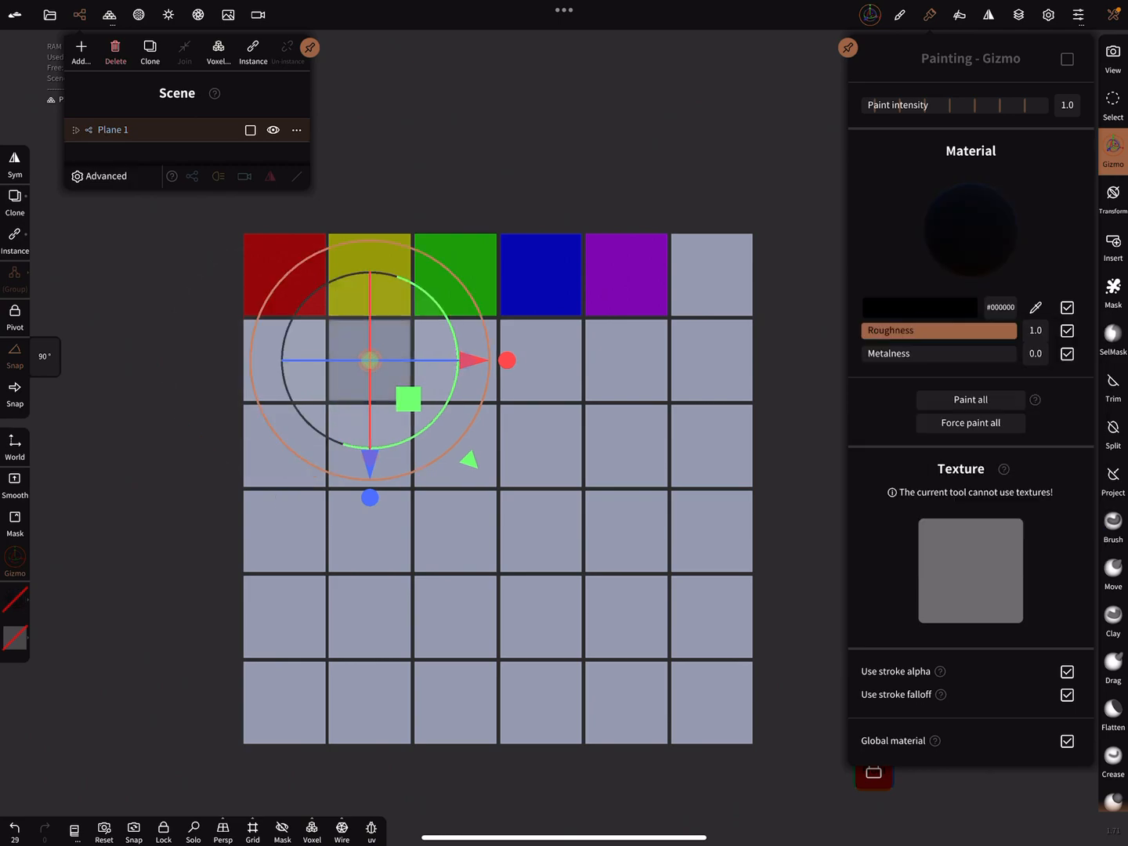
click(370, 360)
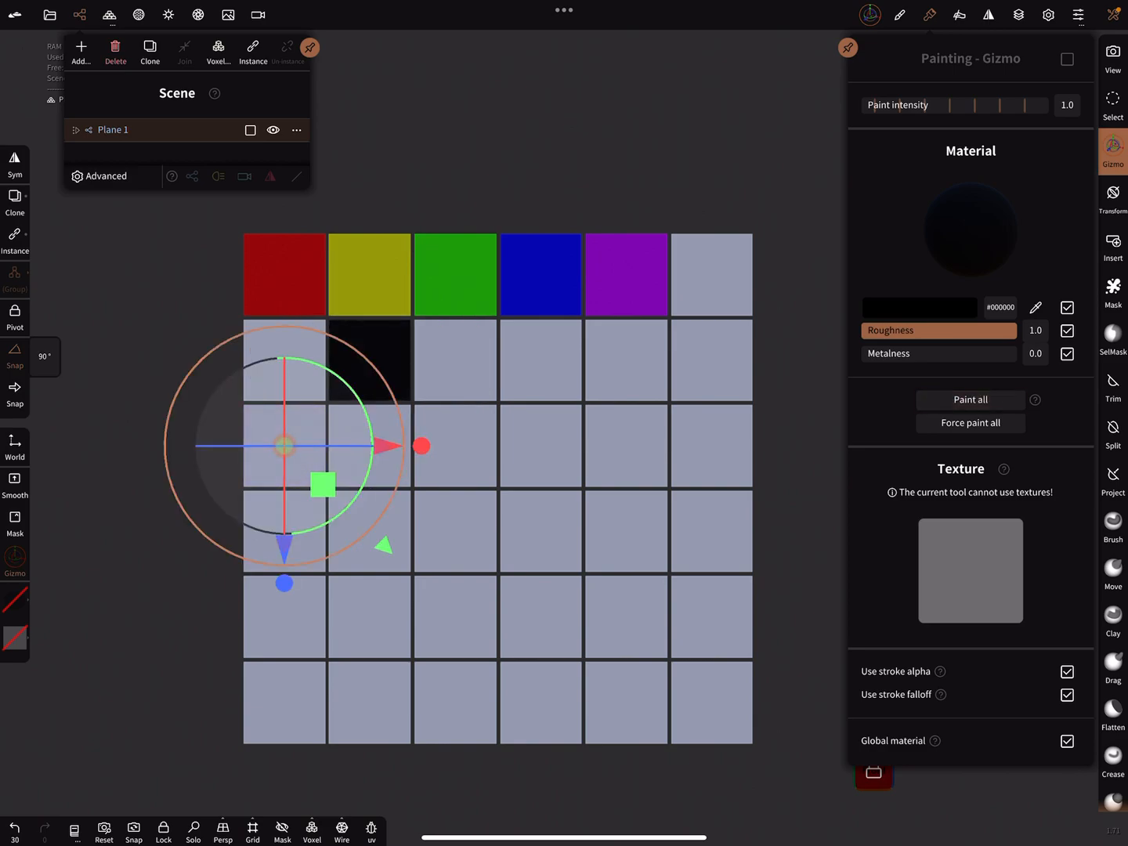
click(918, 306)
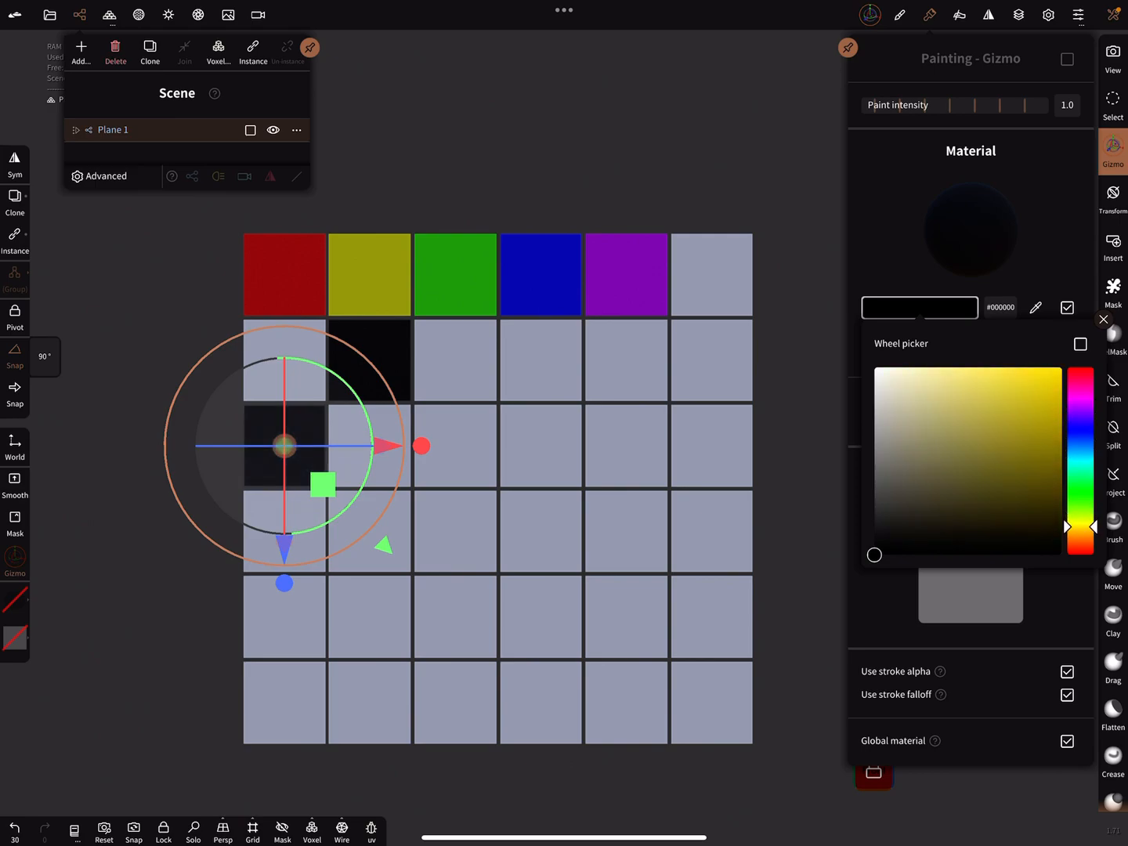
click(1043, 416)
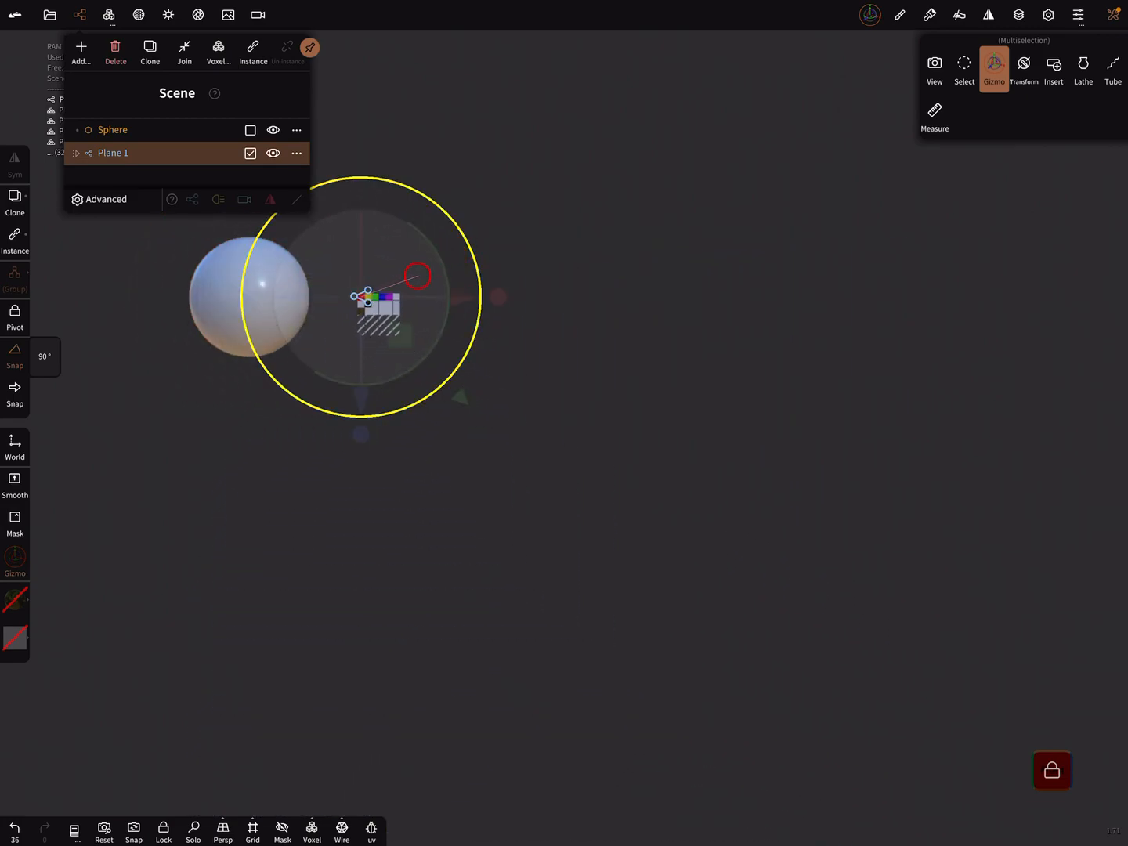
- Move the palette grid with the gizmo to sit right of the large sphere
drag(416, 275, 360, 384)
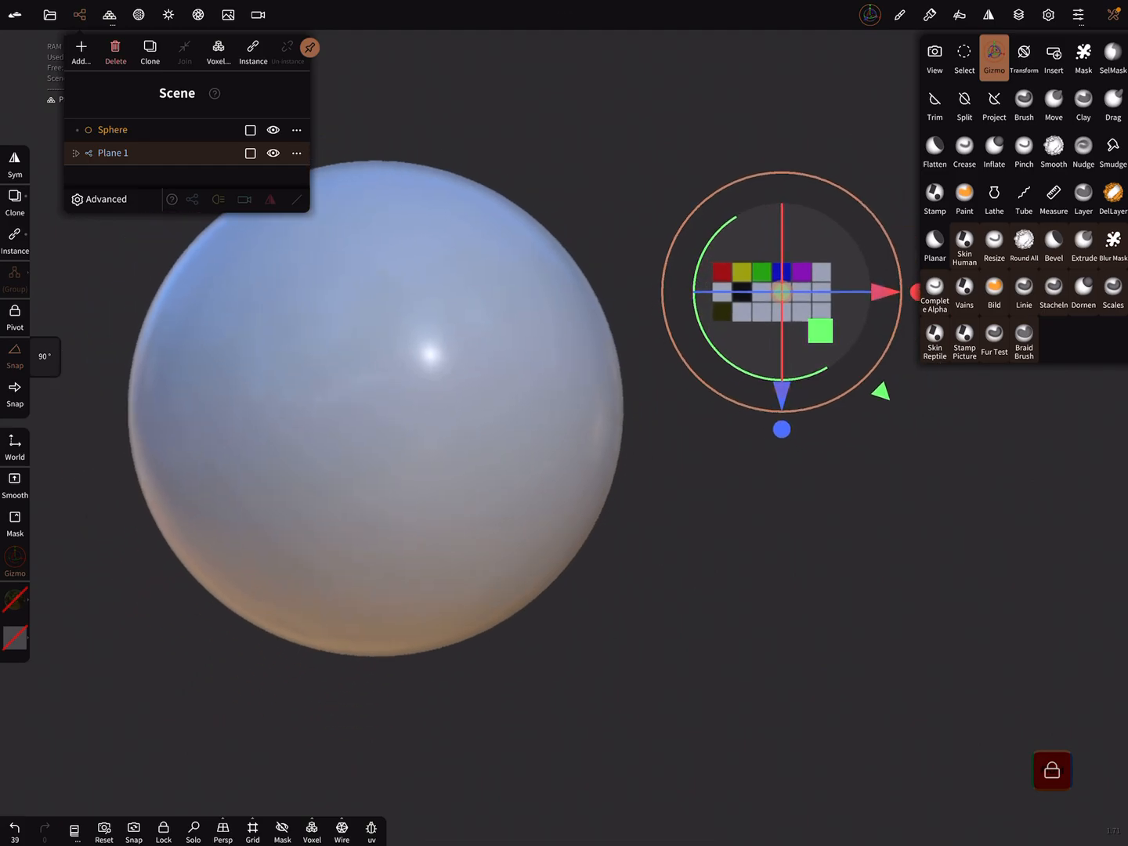
- Paint two yellow patches on the sphere using yellow sampled from the palette
click(965, 198)
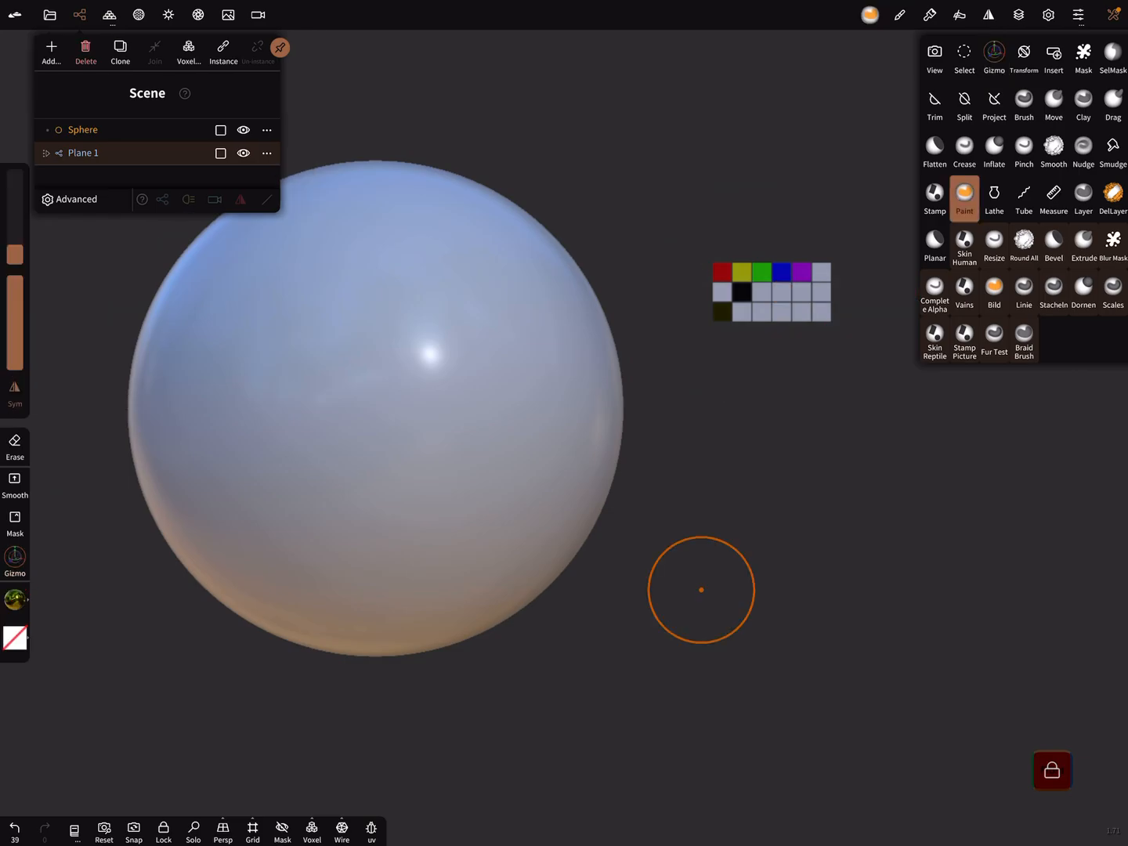
click(741, 272)
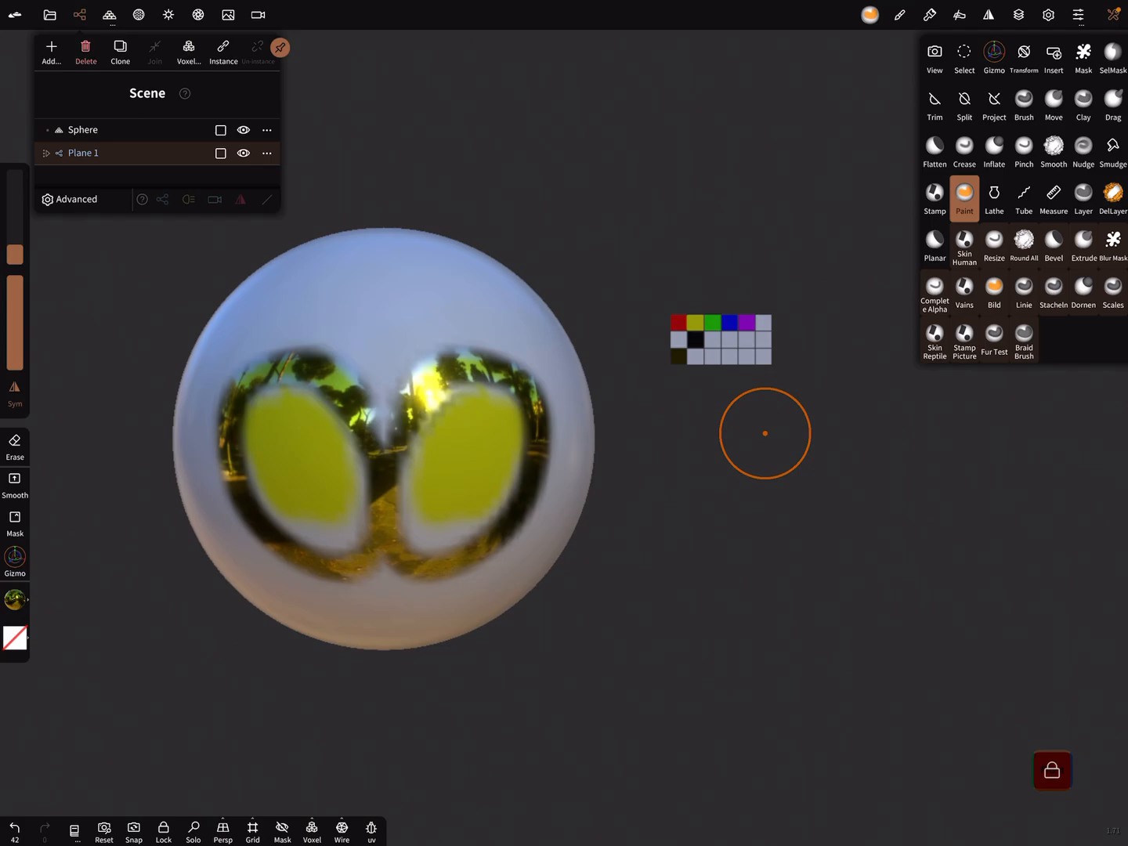
click(48, 14)
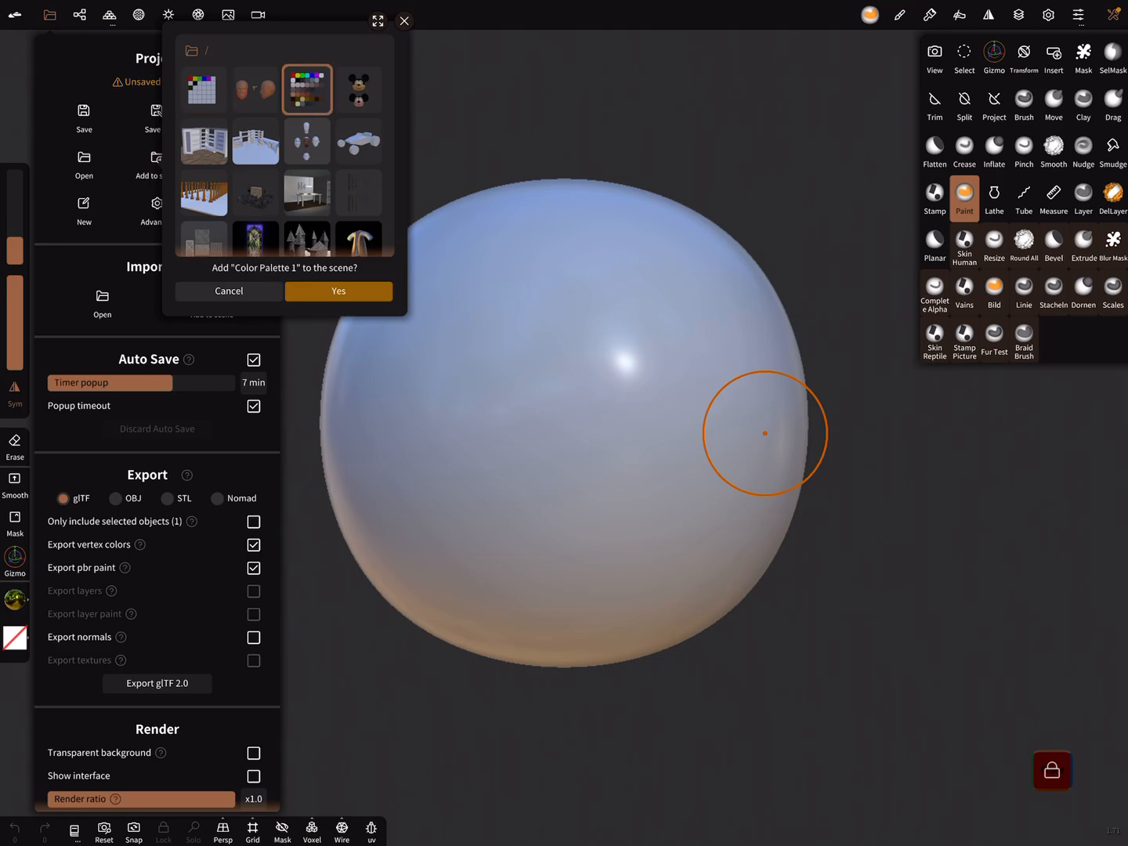
- Confirm adding Color Palette 1 beside the sphere and sample a swatch colour with Paint
click(339, 291)
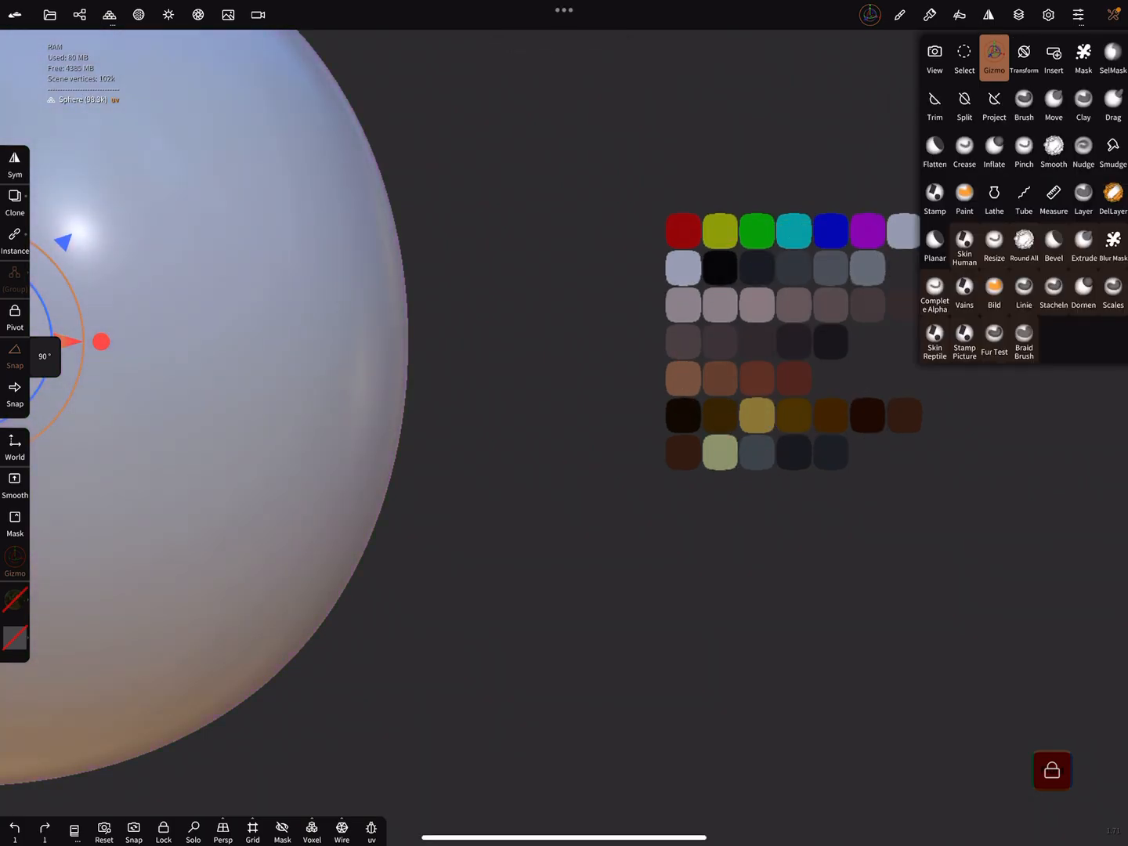
click(963, 195)
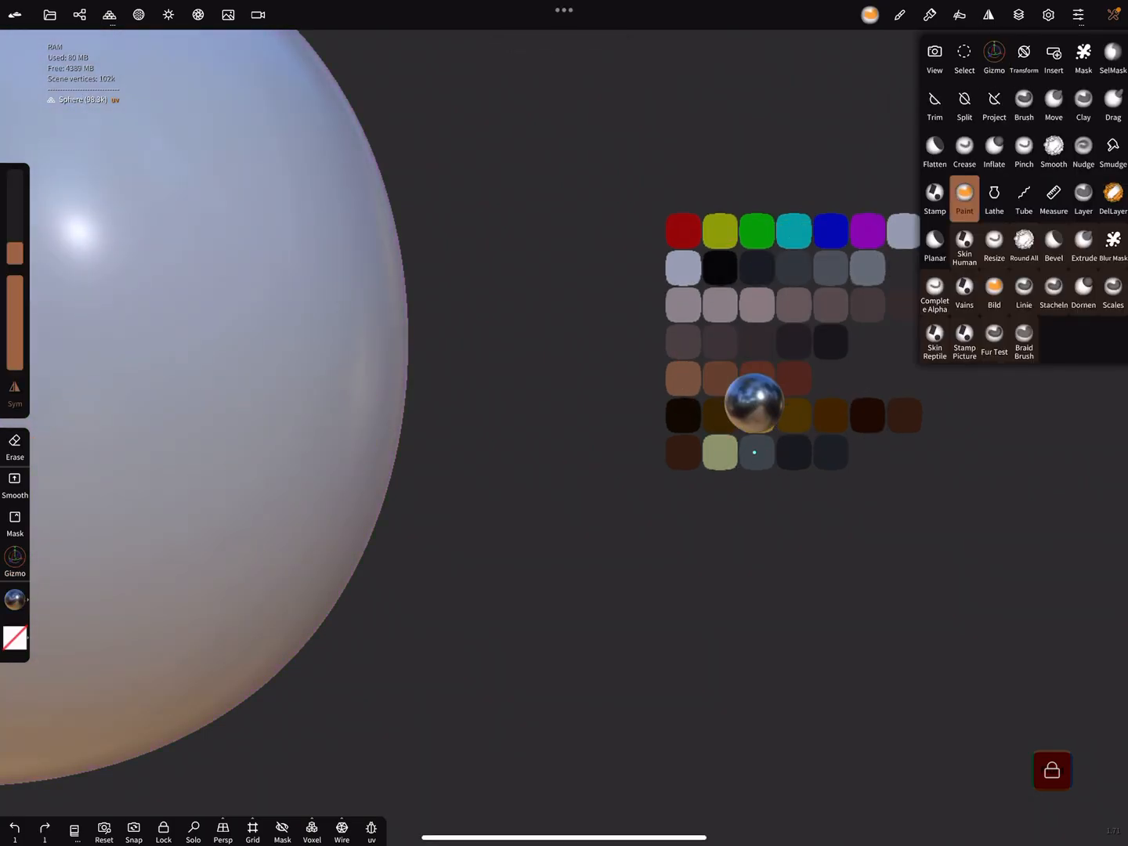